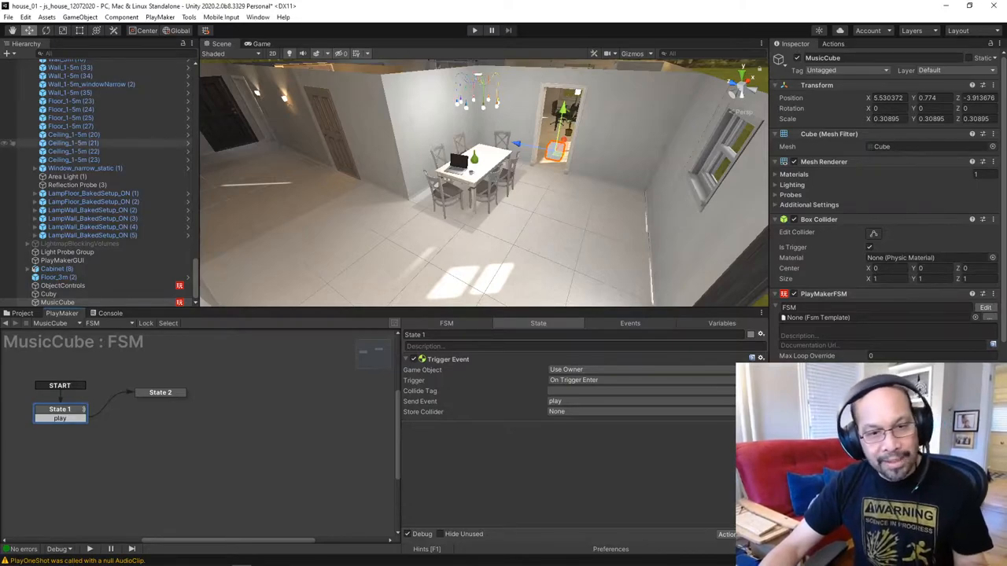
Review the MusicCube FSM's trigger-event state and its audio play action
click(161, 392)
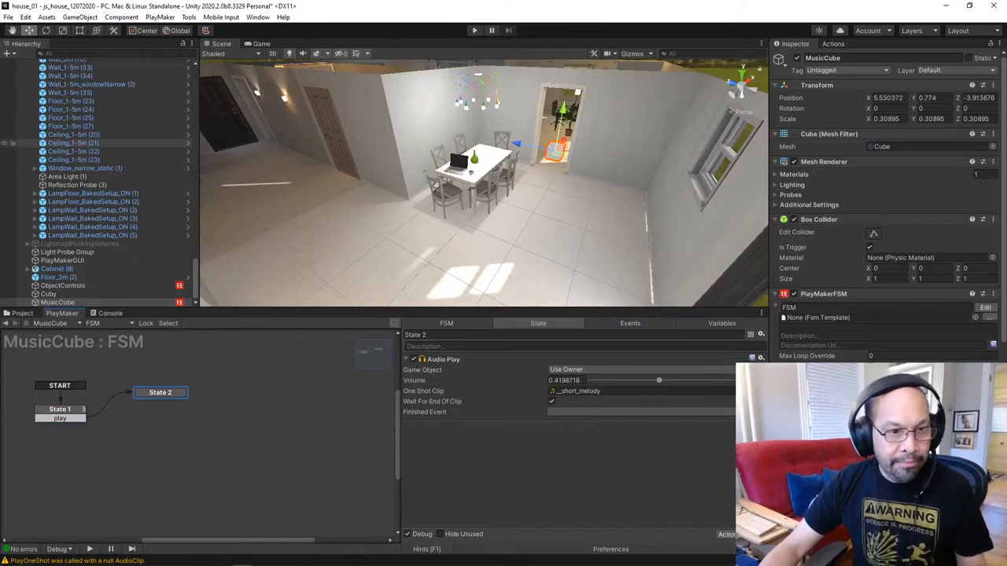
click(60, 409)
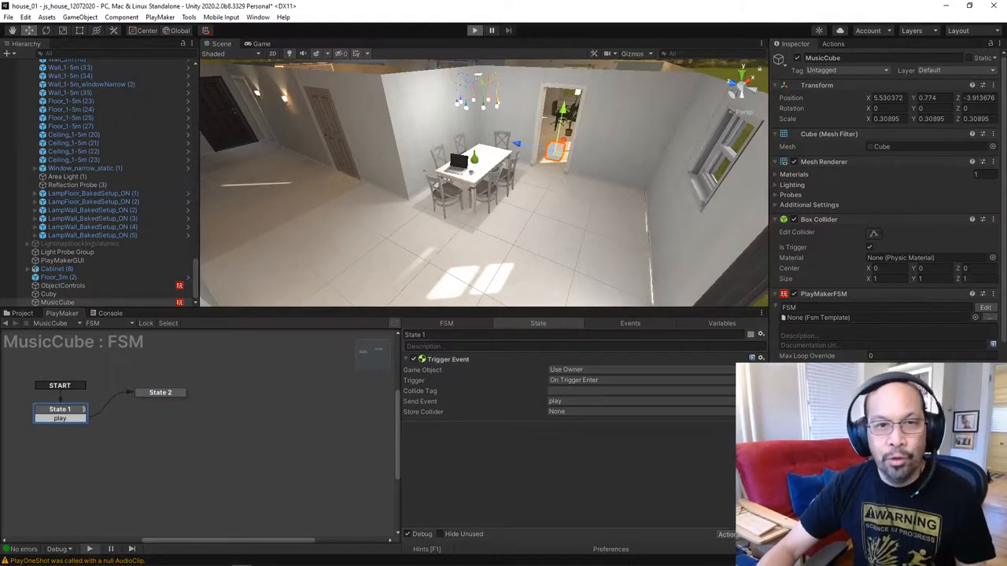
click(161, 392)
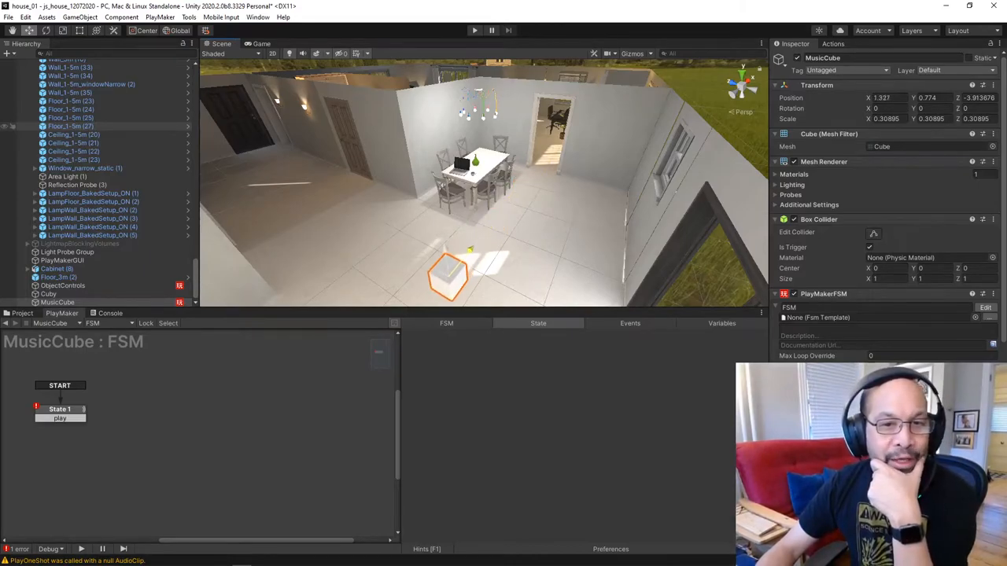
Duplicate the music trigger cube as MusicProgramming and reposition the enlarged copy in the room
drag(454, 275, 381, 244)
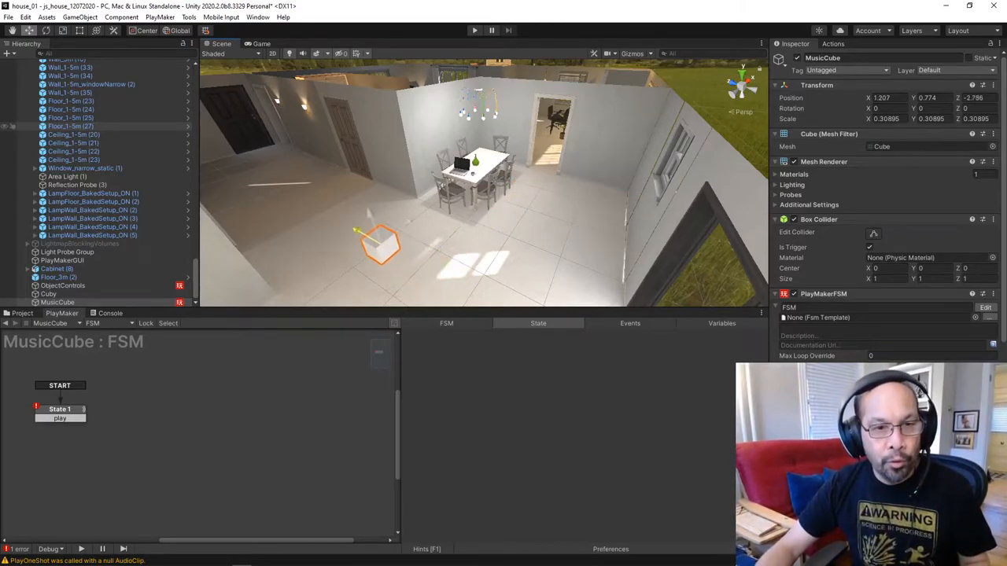
drag(381, 244, 327, 213)
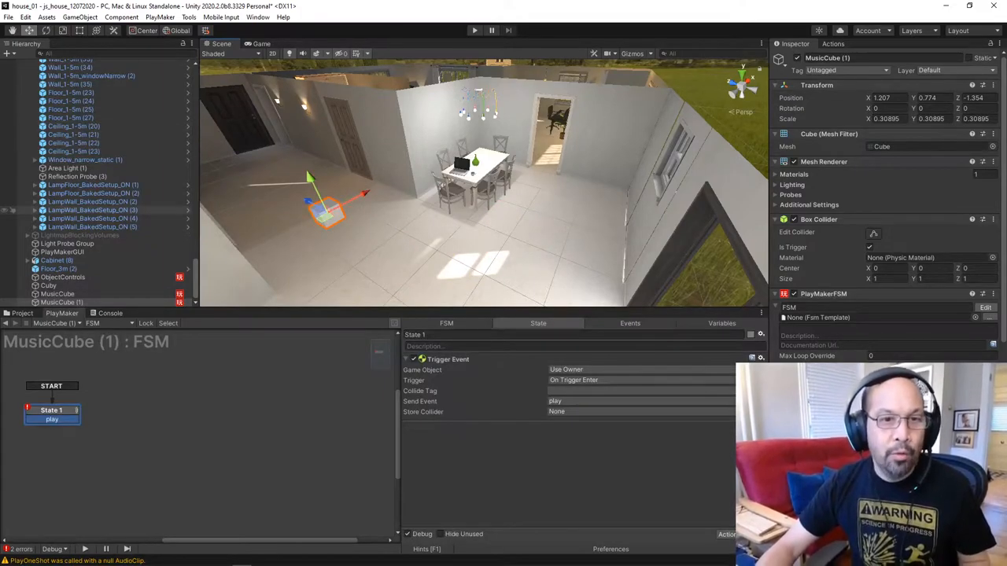
drag(322, 208, 358, 192)
text(MusicProgramming)
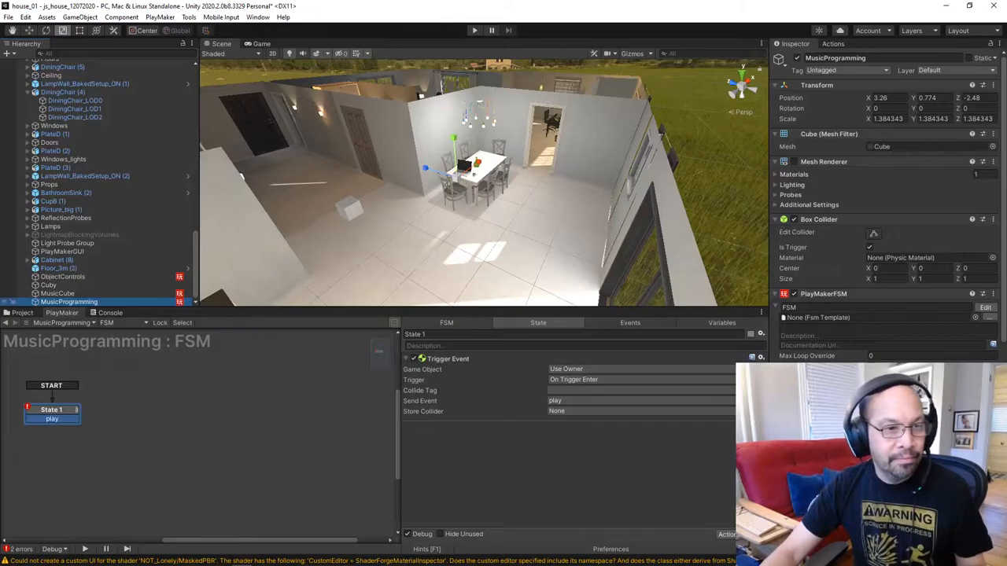
Create a new empty GameObject in the Hierarchy and name it AllAudio
right_click(69, 302)
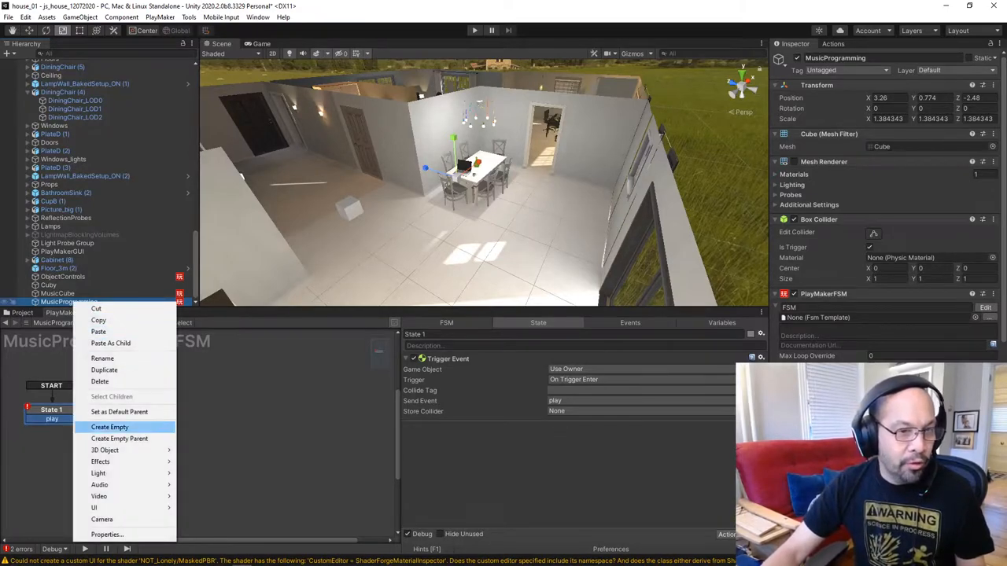
click(110, 426)
text(AllAudio)
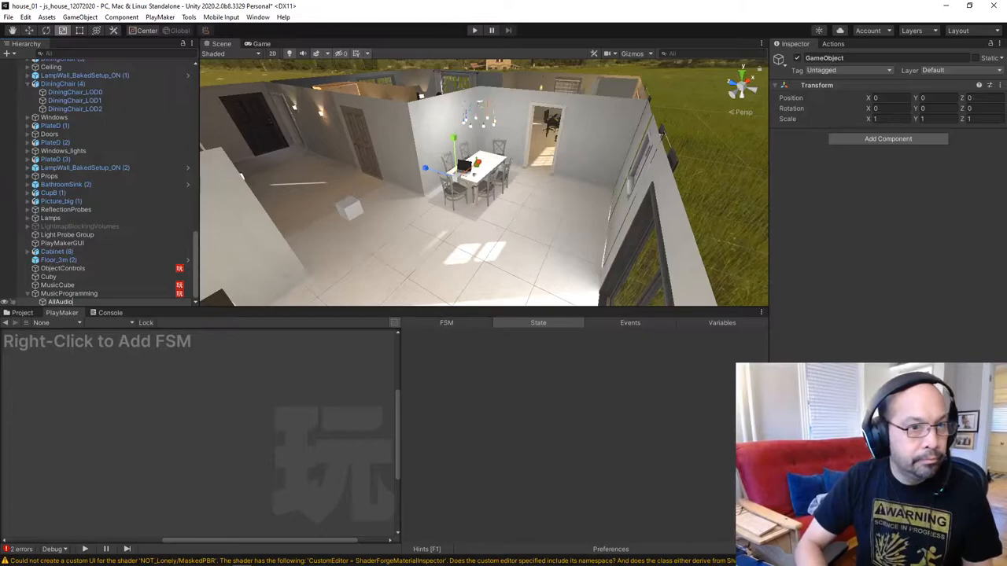
click(60, 302)
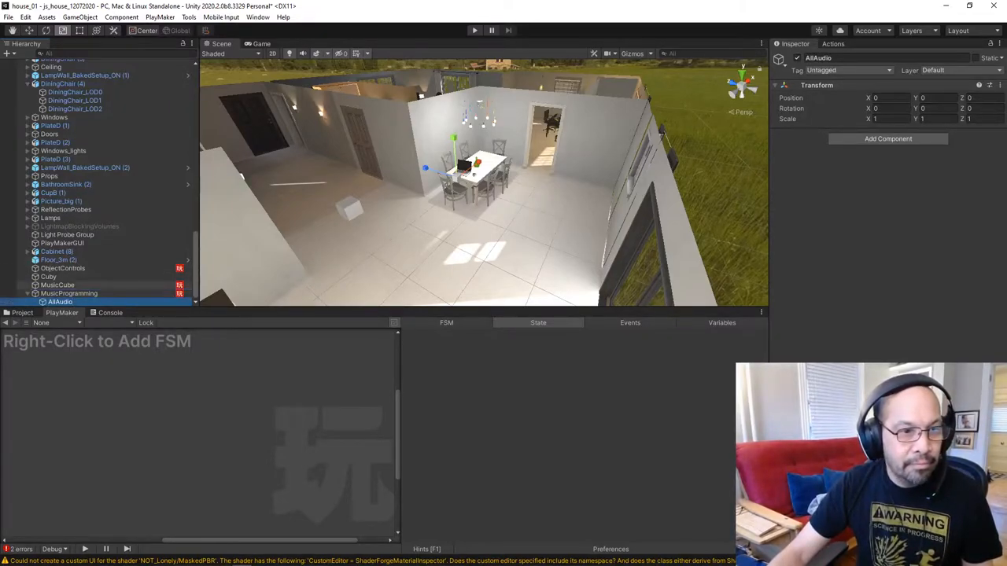
click(53, 285)
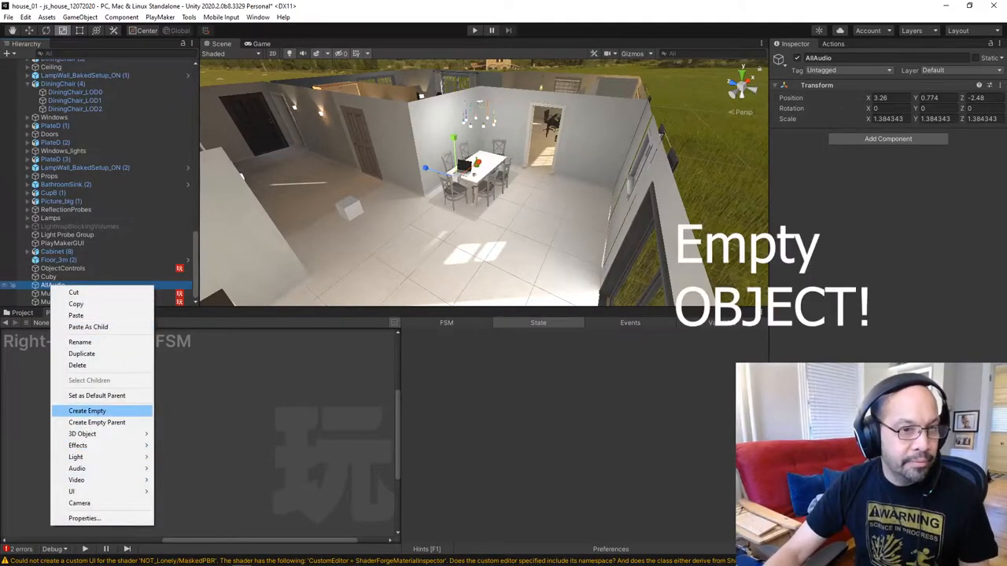
Create two empty children under AllAudio named sndMusic and sndTyping
click(87, 411)
text(sndMusic)
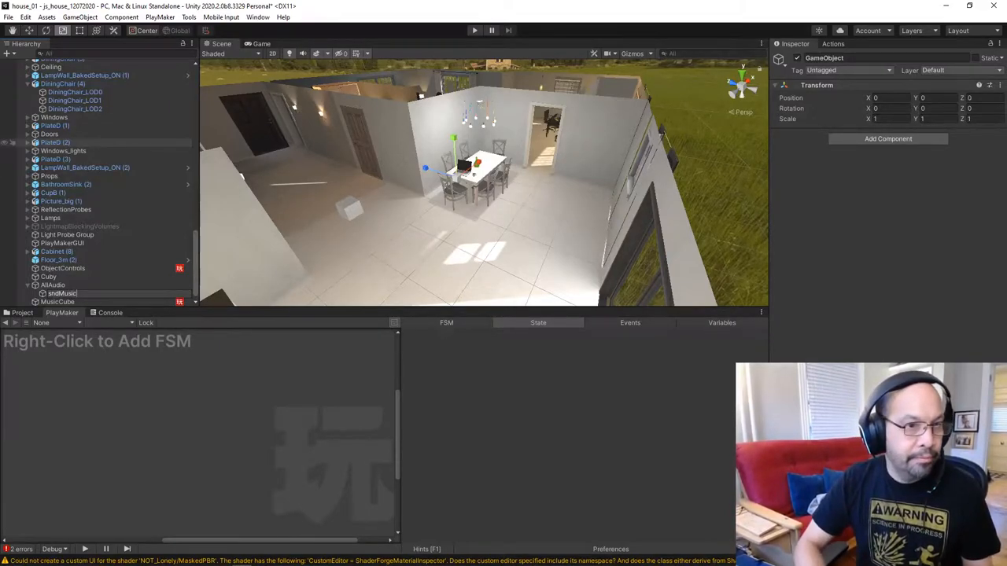
click(63, 294)
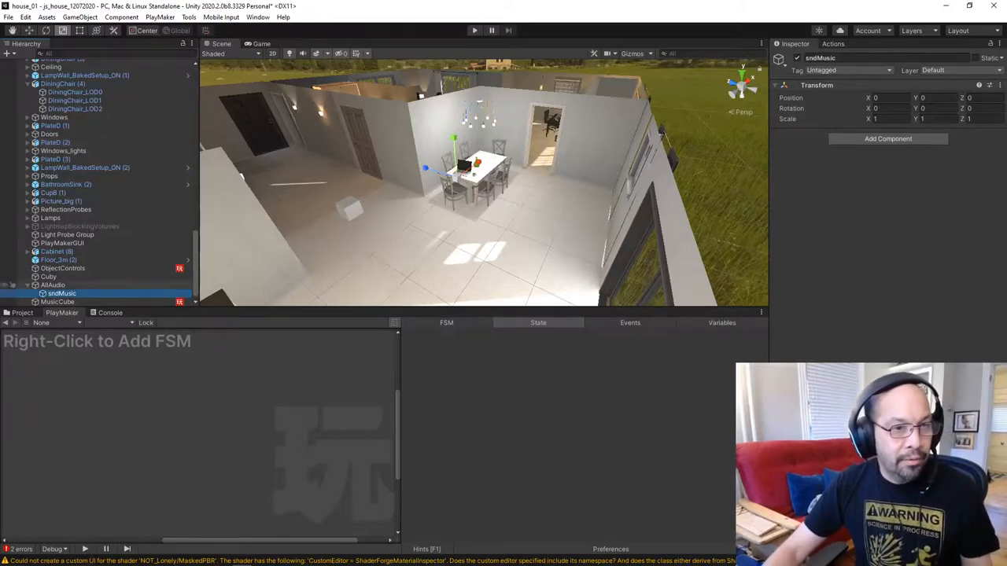
right_click(53, 285)
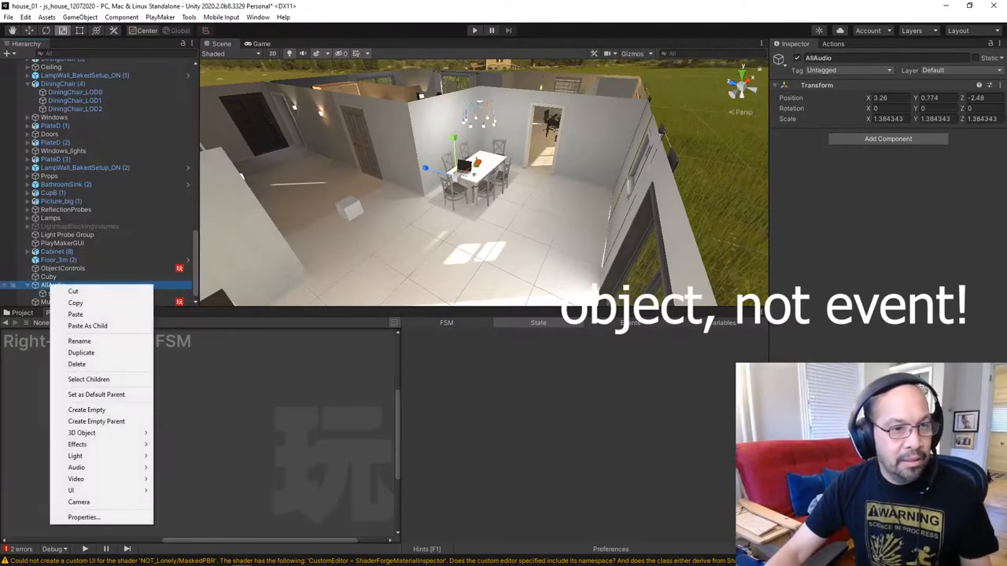
mouse_move(86, 409)
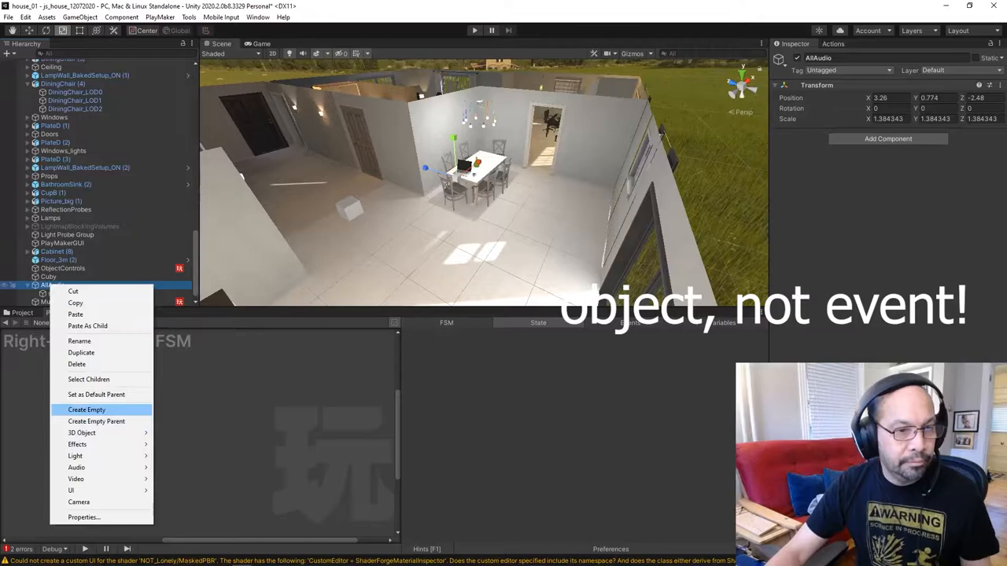
click(86, 409)
text(sndTyping)
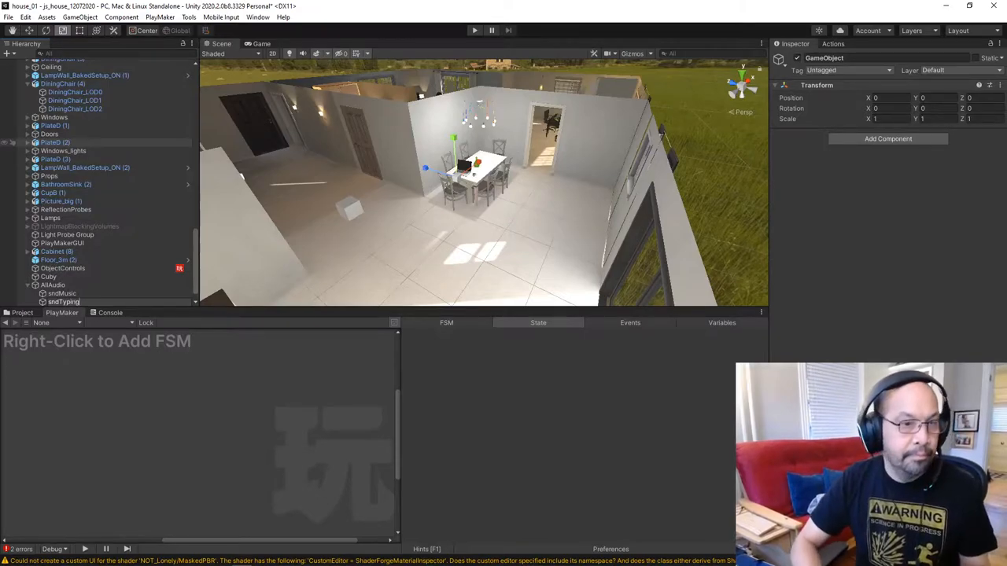
click(63, 302)
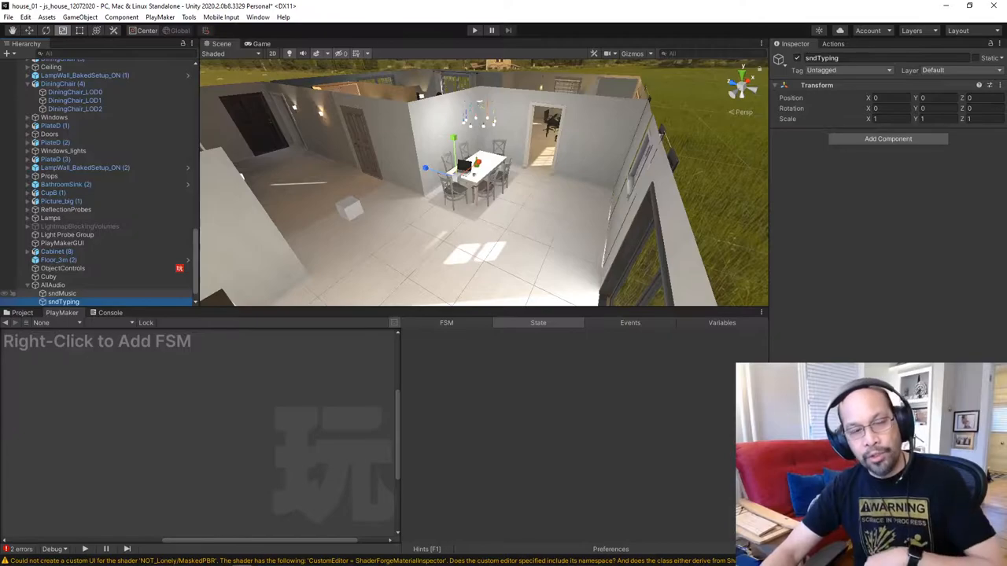
click(63, 294)
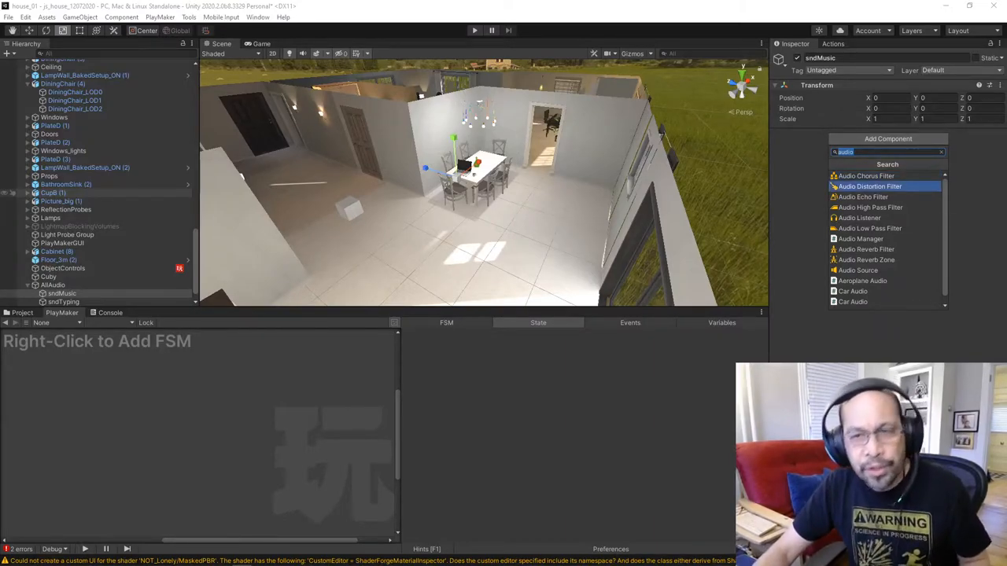
Add an Audio Source to sndMusic with the short_melody clip assigned
click(857, 270)
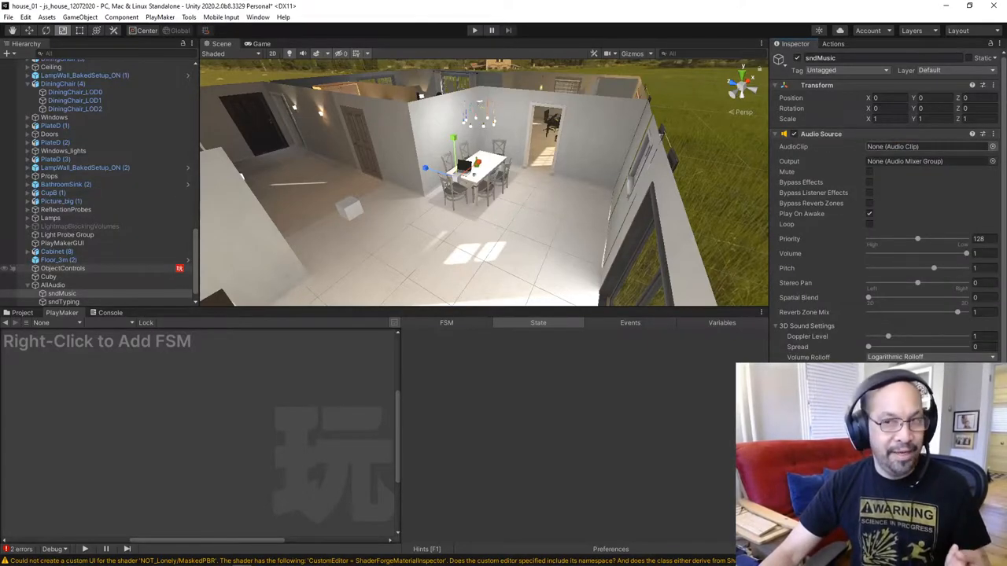
click(991, 146)
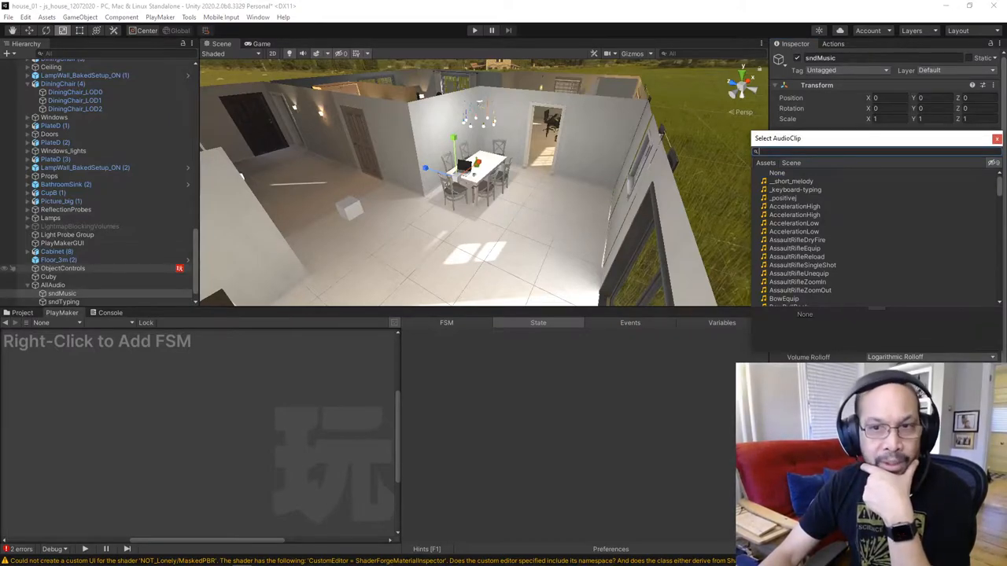
click(787, 188)
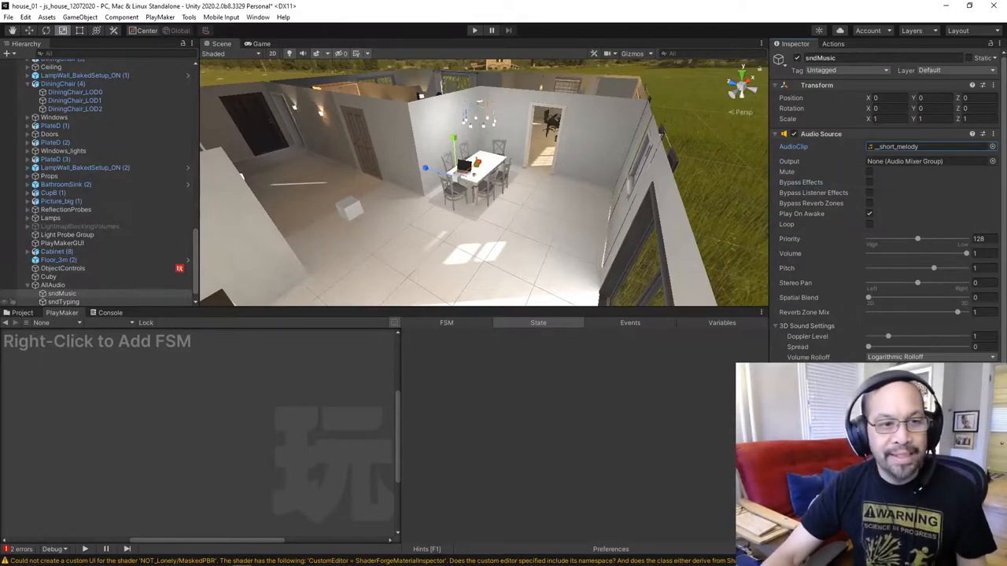
click(62, 302)
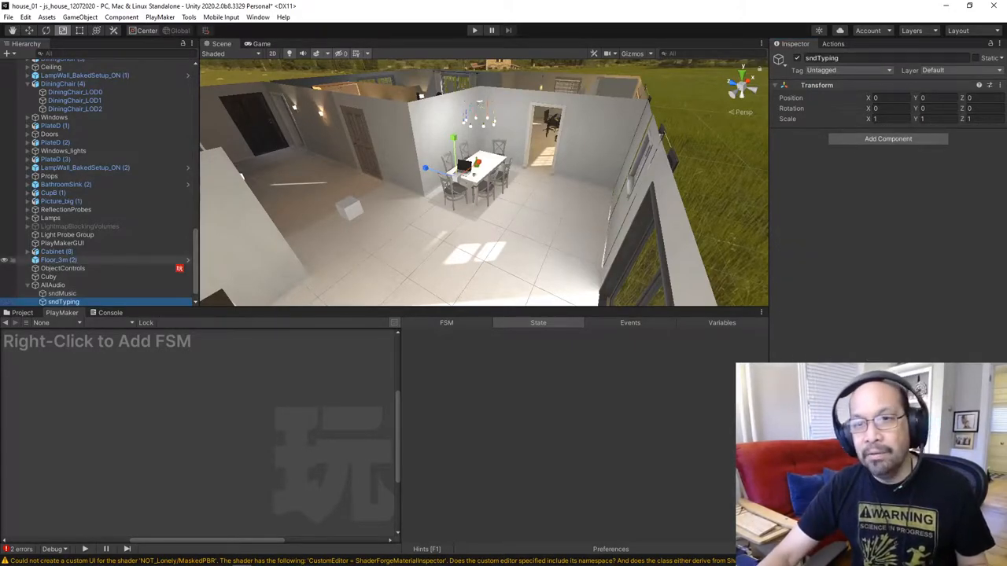
Add an Audio Source to sndTyping with the keyboard-typing clip assigned
click(888, 138)
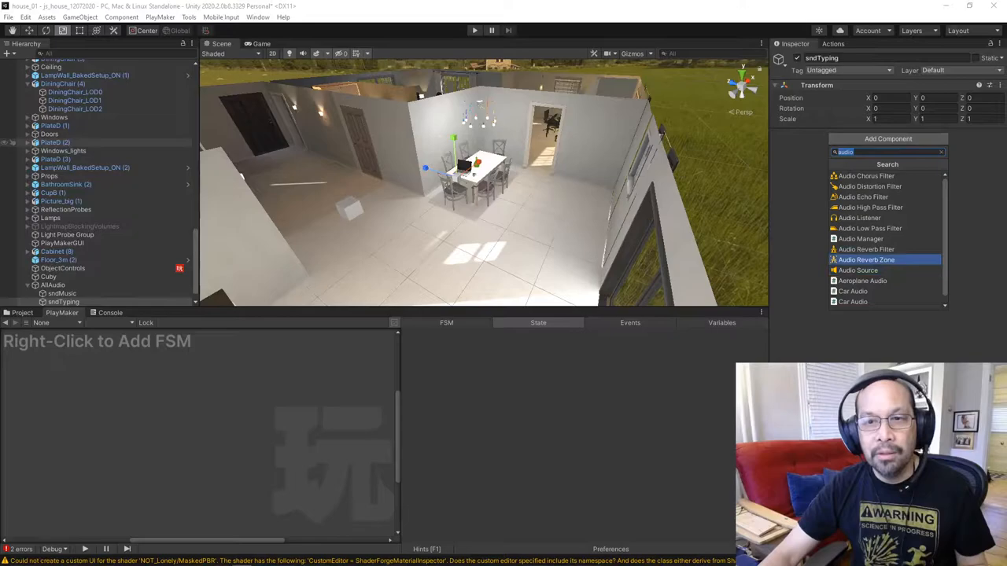
click(860, 271)
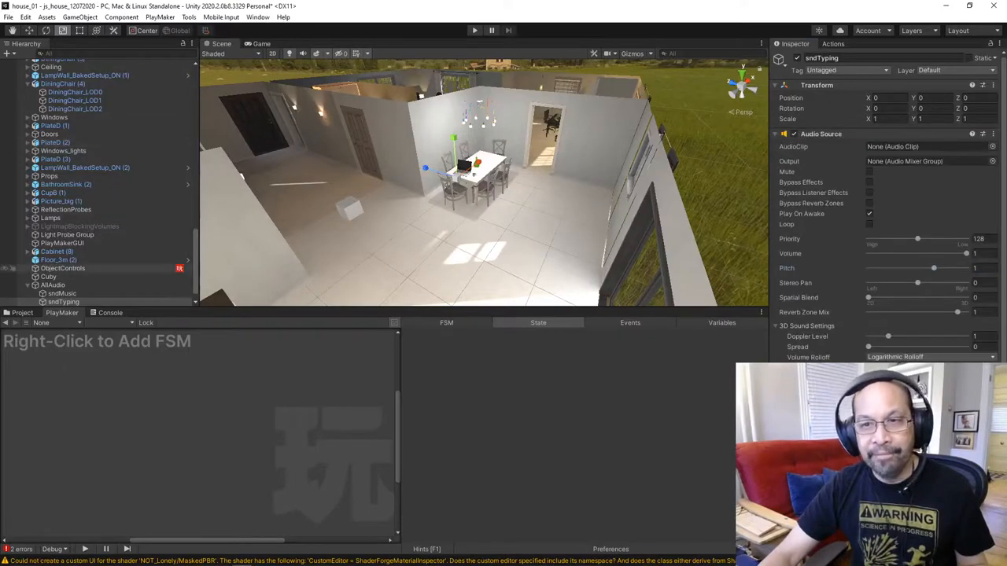
click(993, 146)
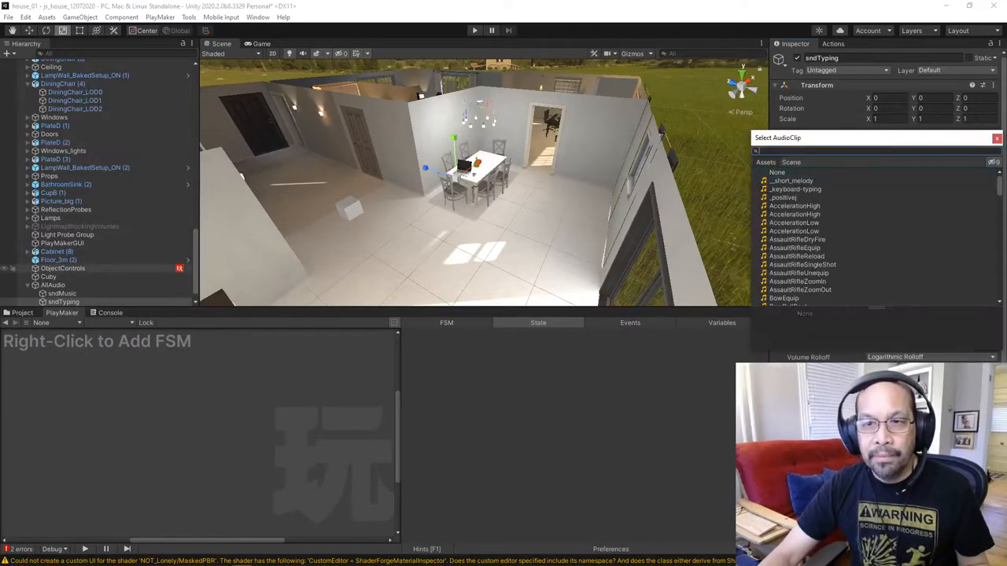
click(796, 189)
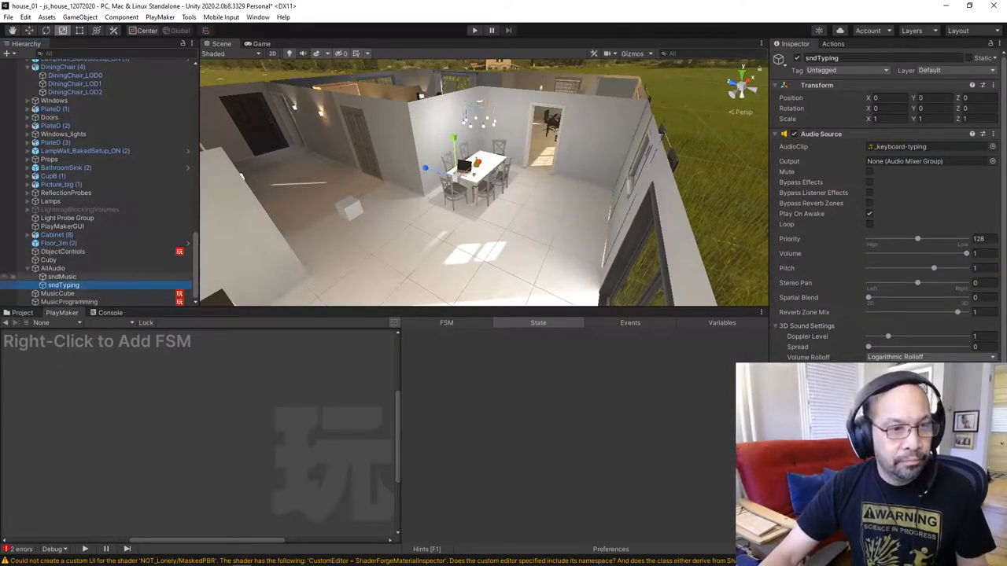
click(53, 268)
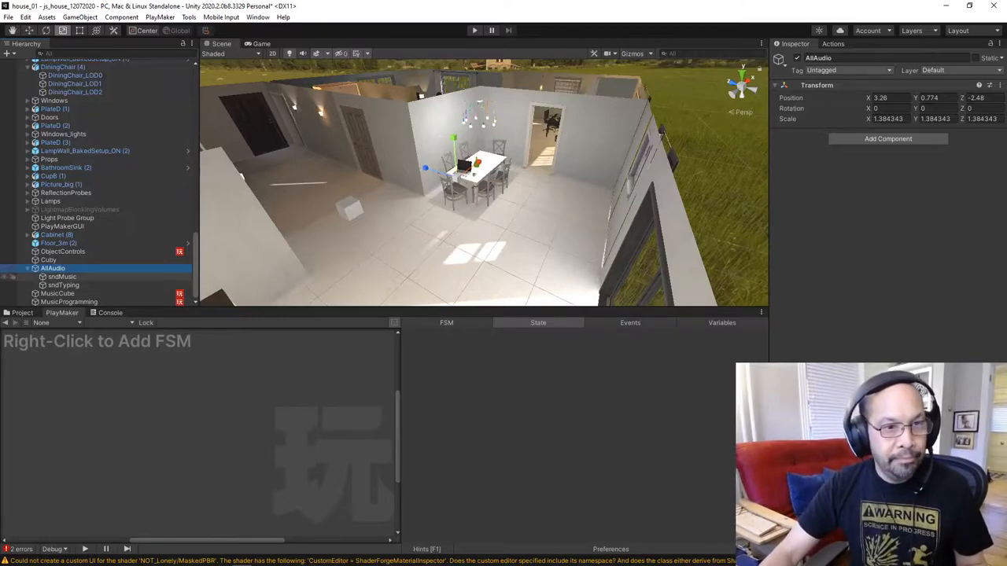
Enable Loop on sndTyping's keyboard-typing Audio Source
click(63, 277)
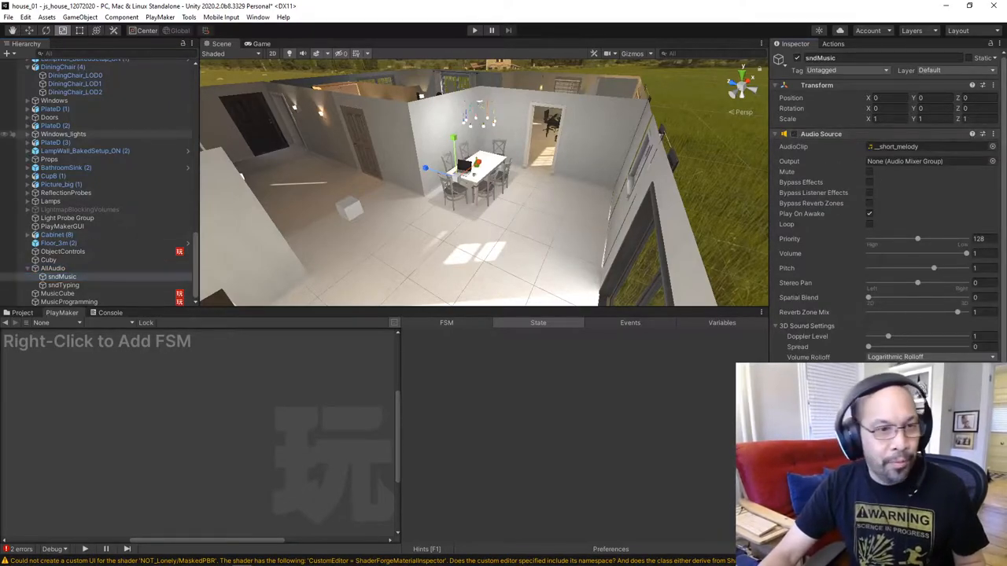
click(63, 285)
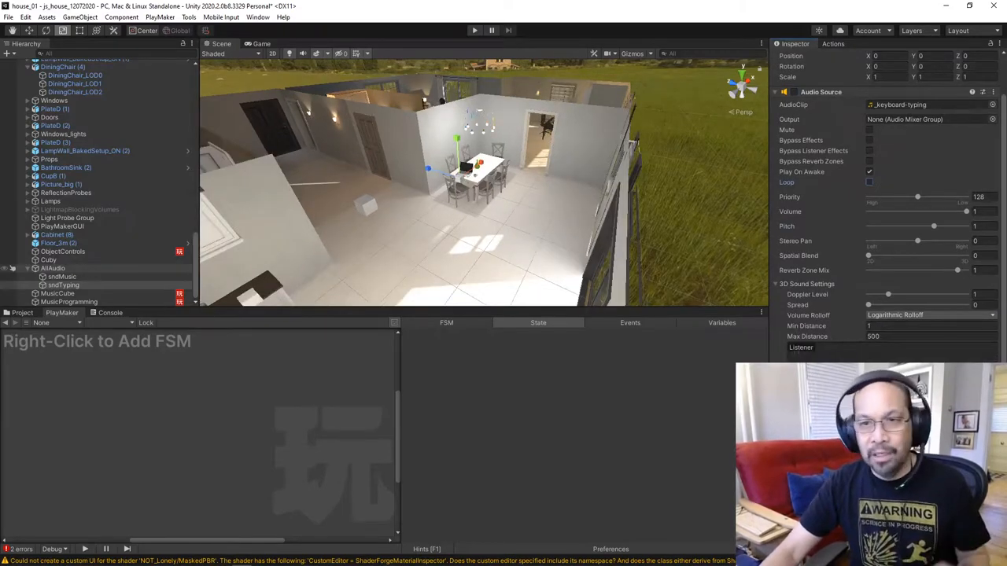
click(869, 182)
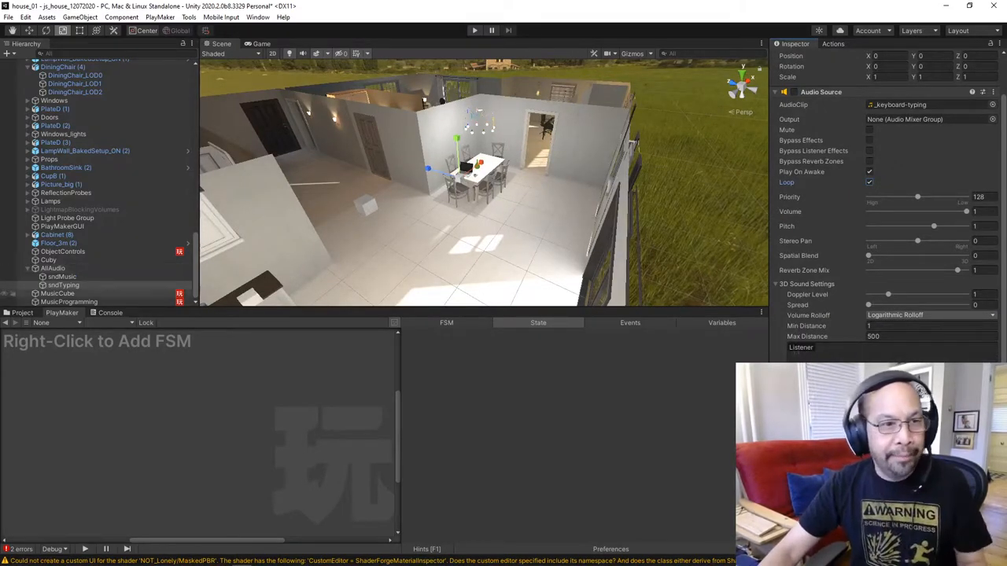
click(54, 267)
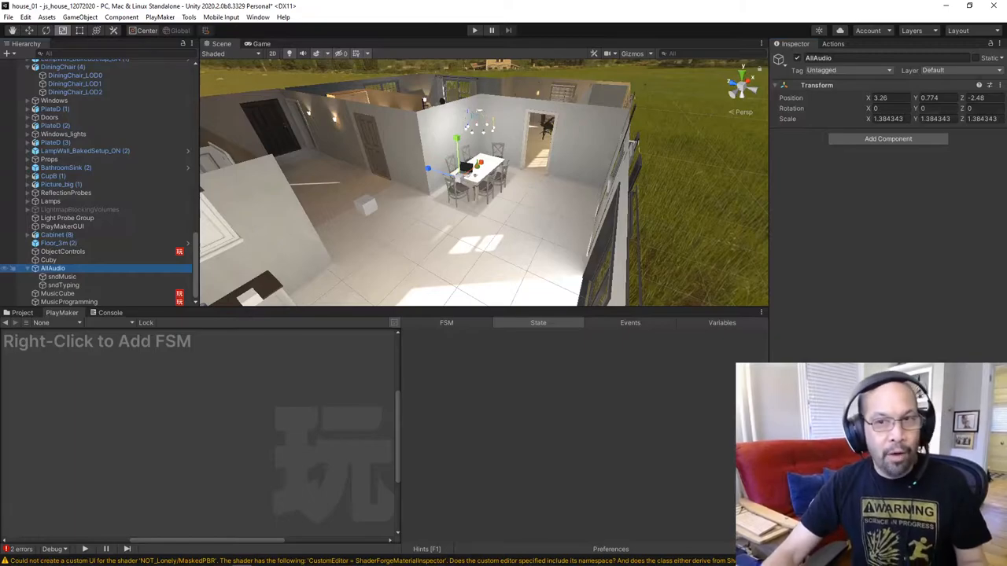
click(63, 285)
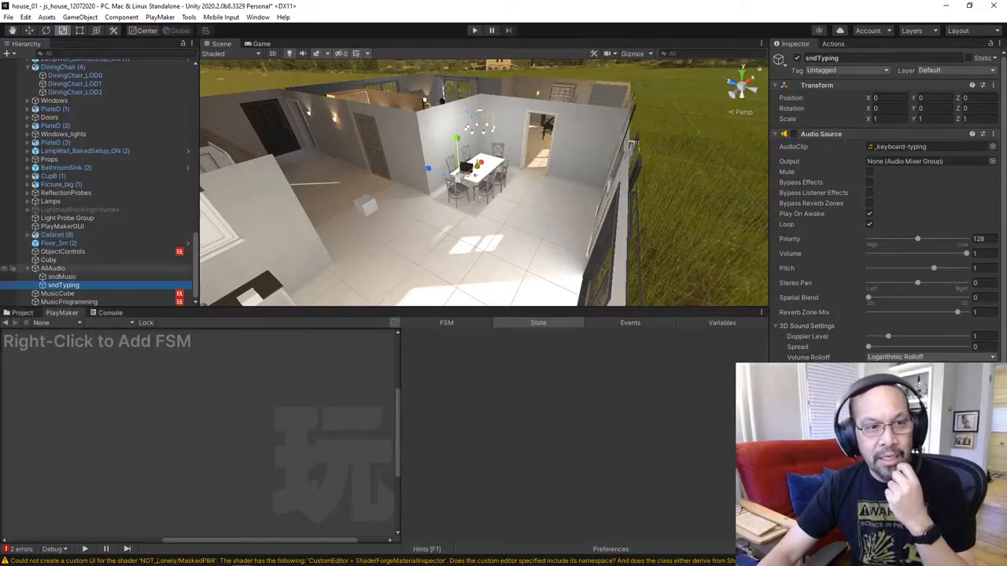
click(53, 267)
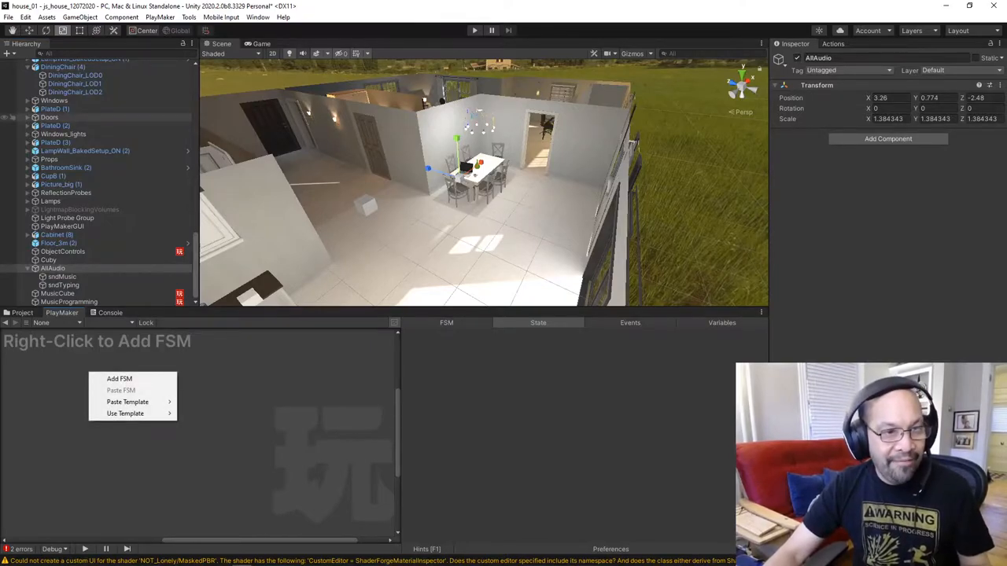
Add a PlayMaker FSM to sndMusic and define the events playMusic and stopMusic
click(63, 276)
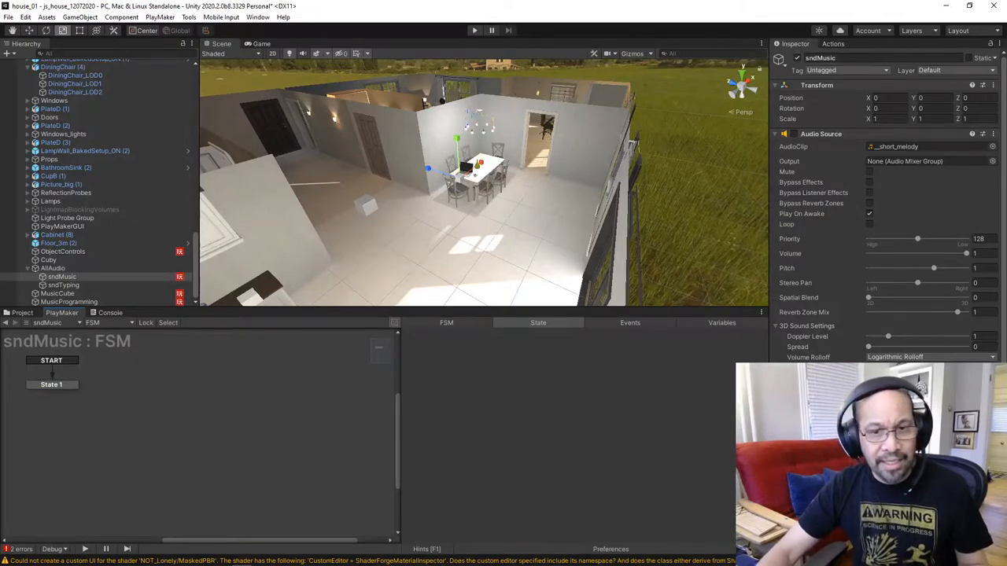
click(629, 323)
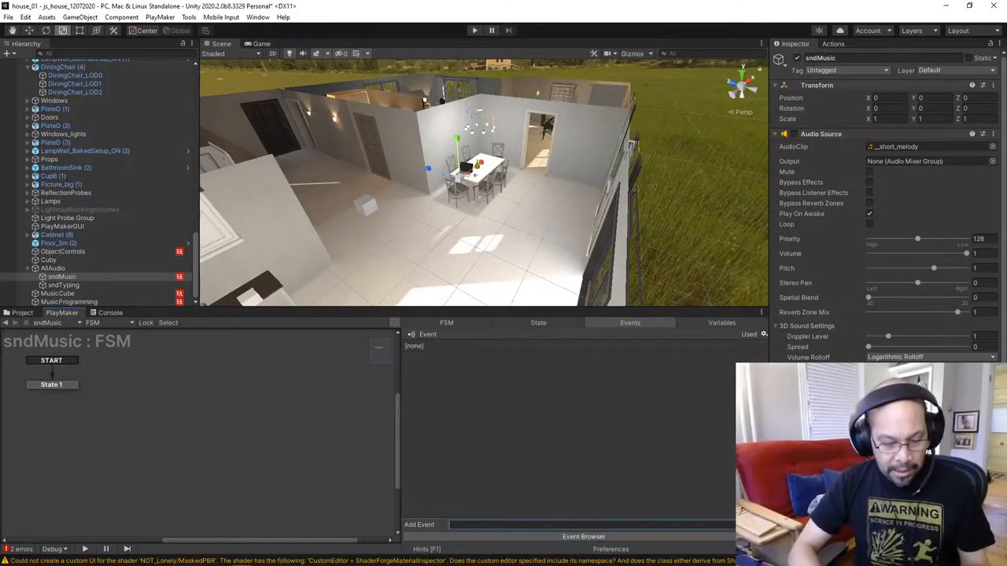
text(play)
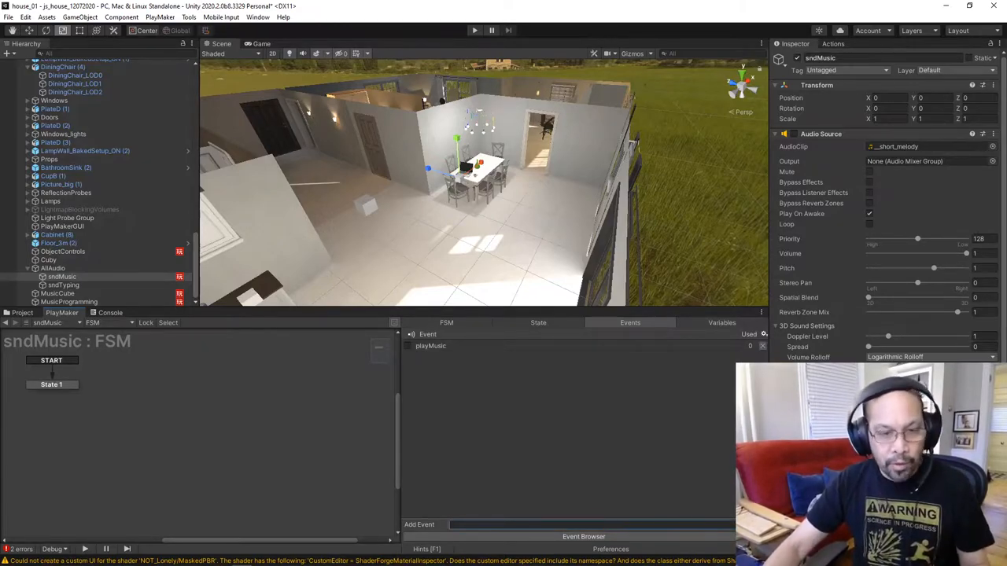
text(stopMusic)
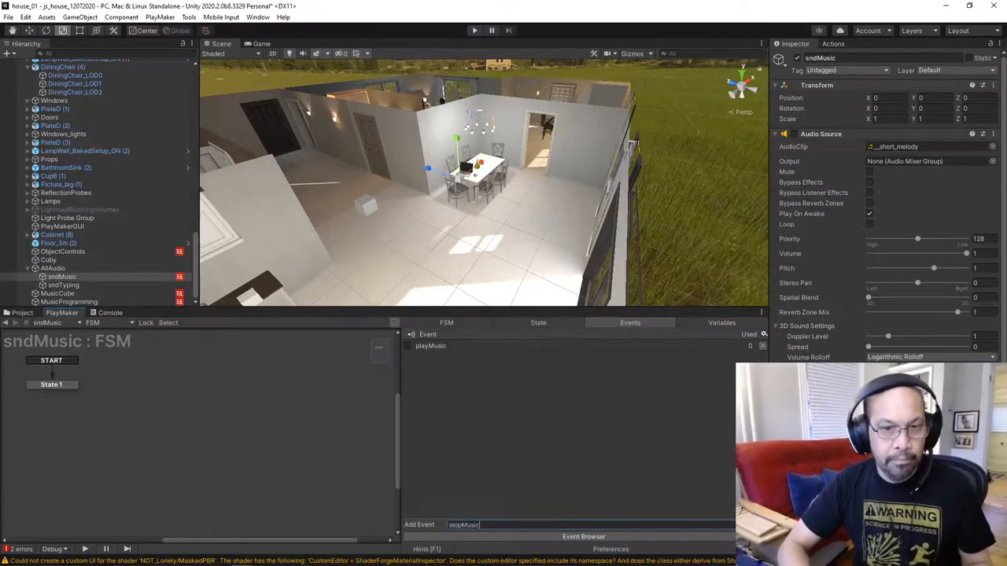
key(Return)
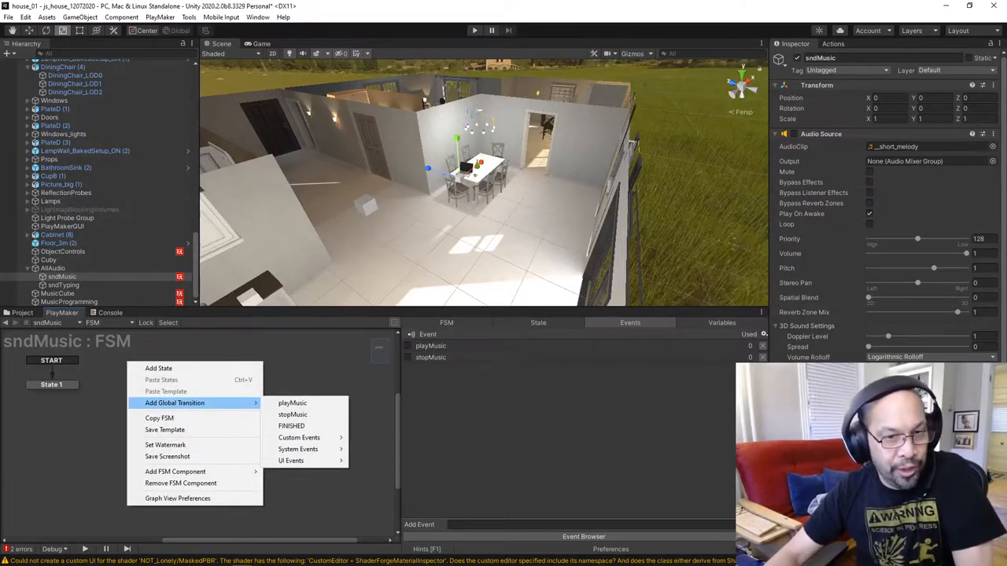
Add two states entered by global transitions on playMusic and stopMusic
click(293, 403)
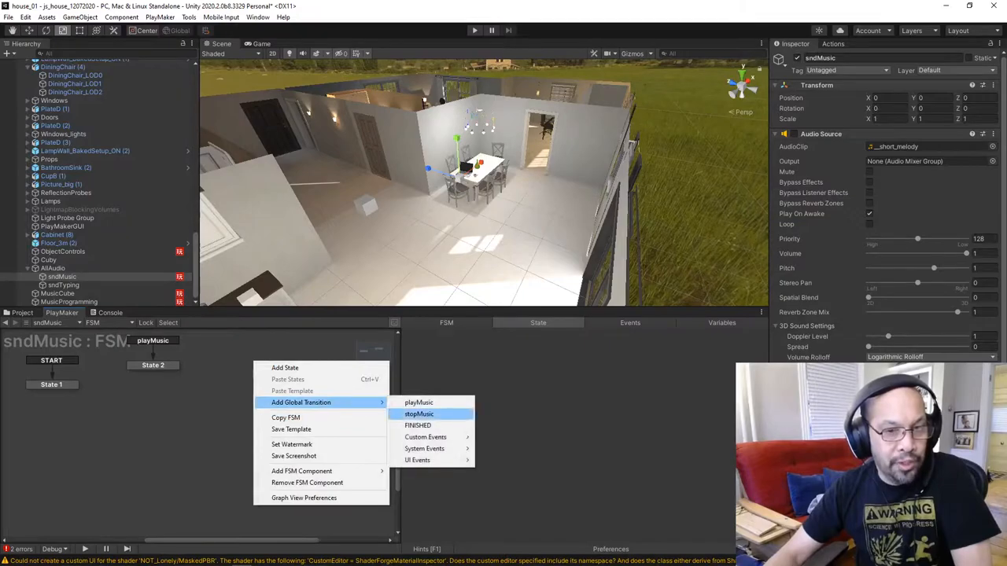
click(418, 414)
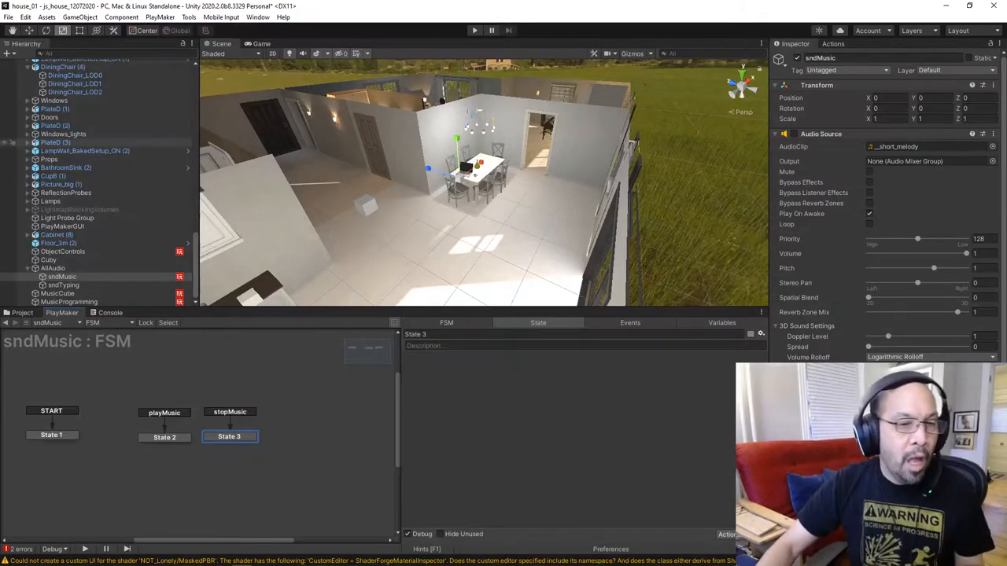
click(164, 437)
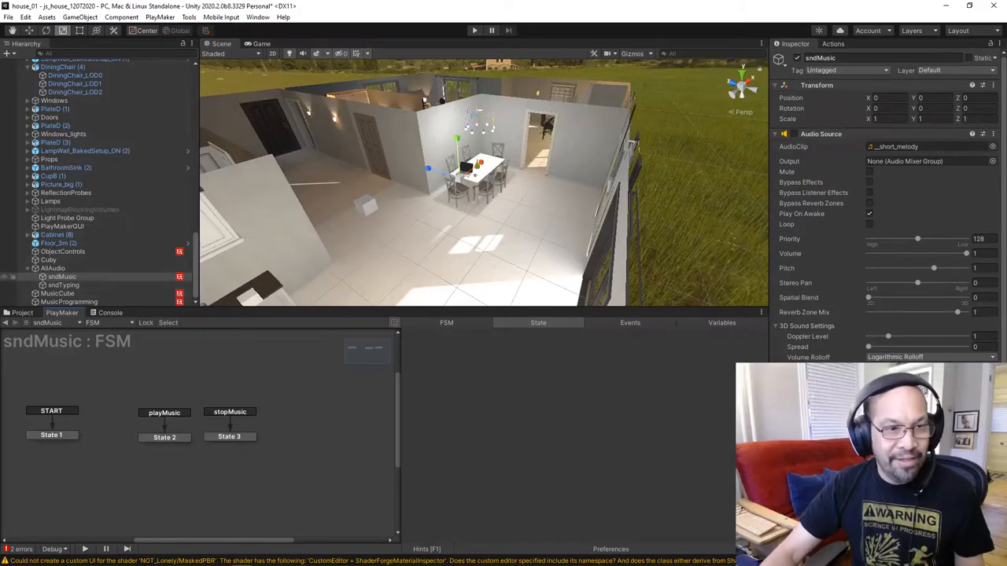
Give the playMusic state an AudioSource Set Property action setting enabled to true
click(163, 437)
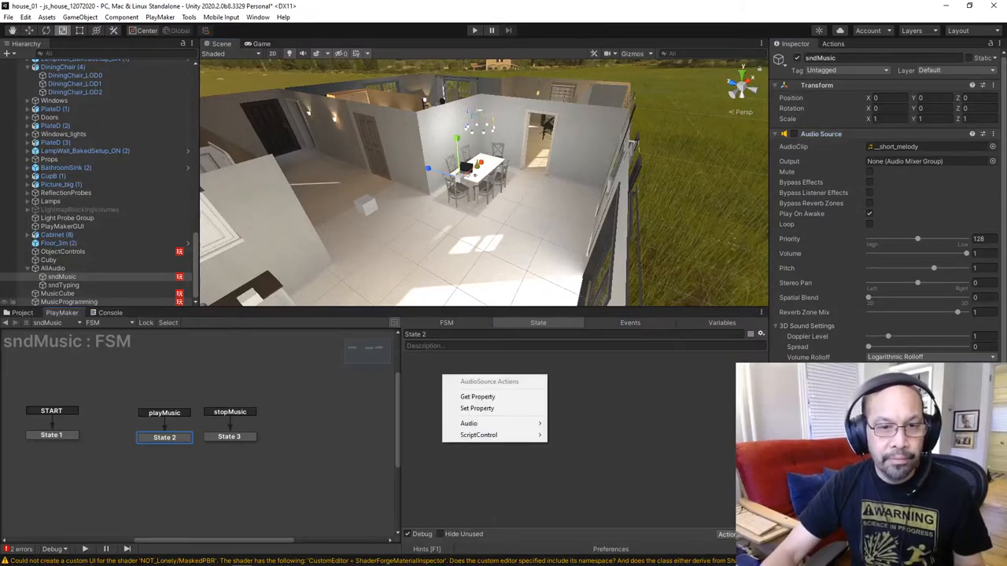
click(476, 408)
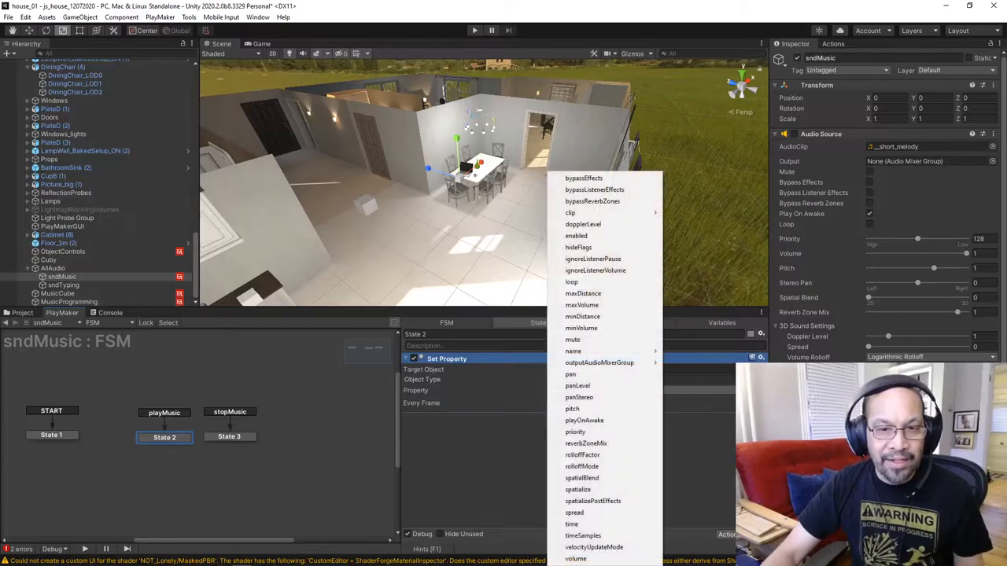
click(576, 236)
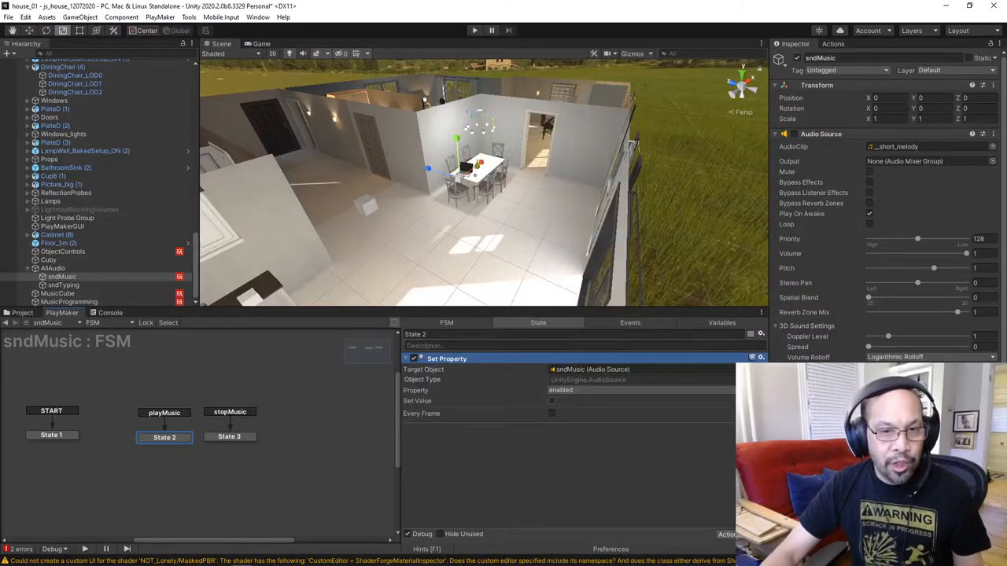
click(551, 401)
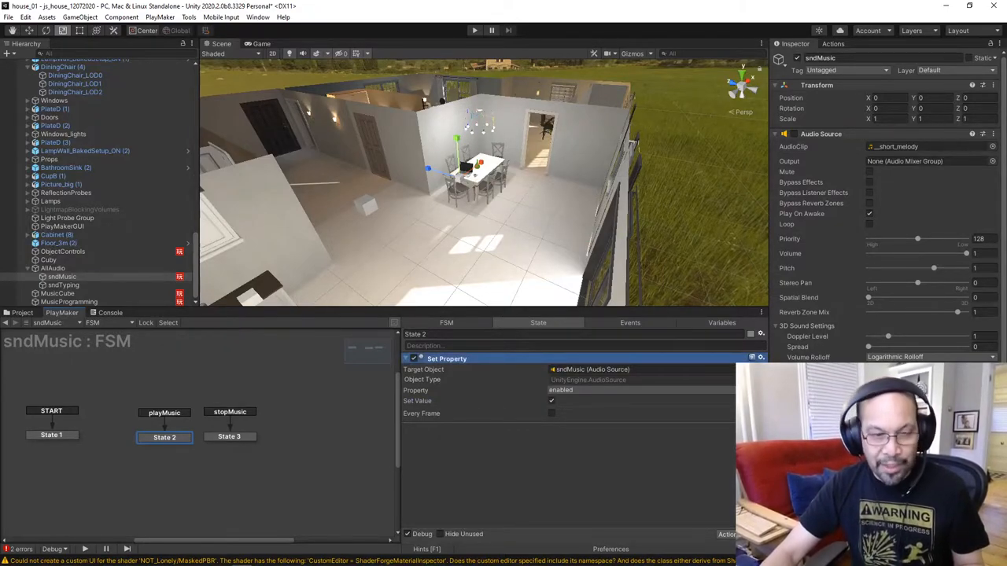
Copy the action to the stopMusic state with Set Value unticked to disable the audio source
click(230, 437)
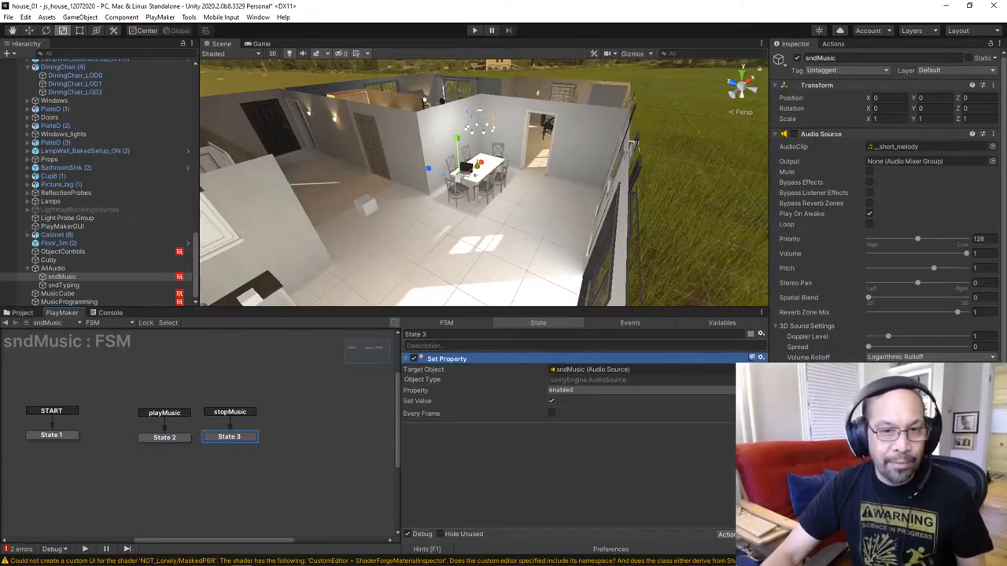
click(551, 401)
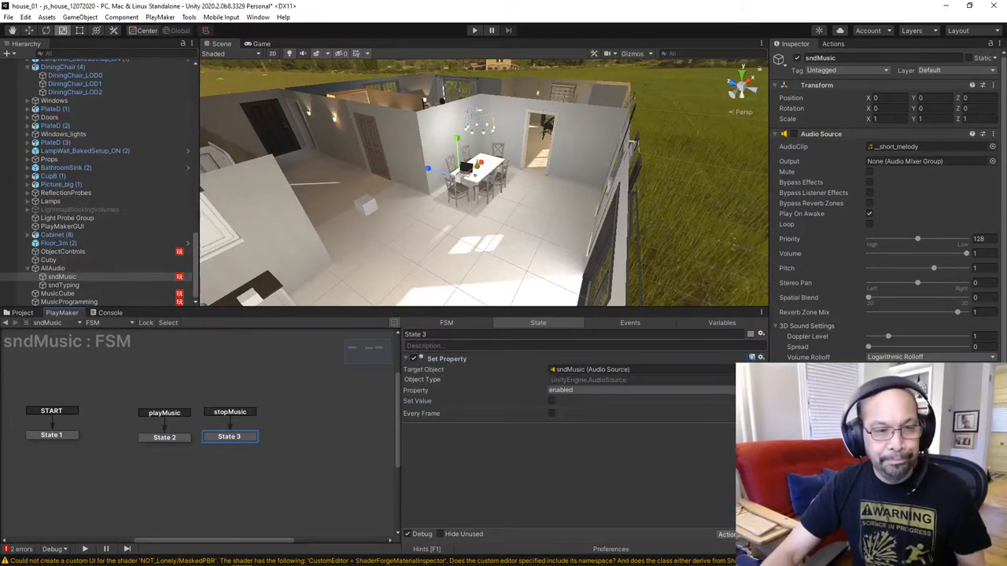
click(163, 438)
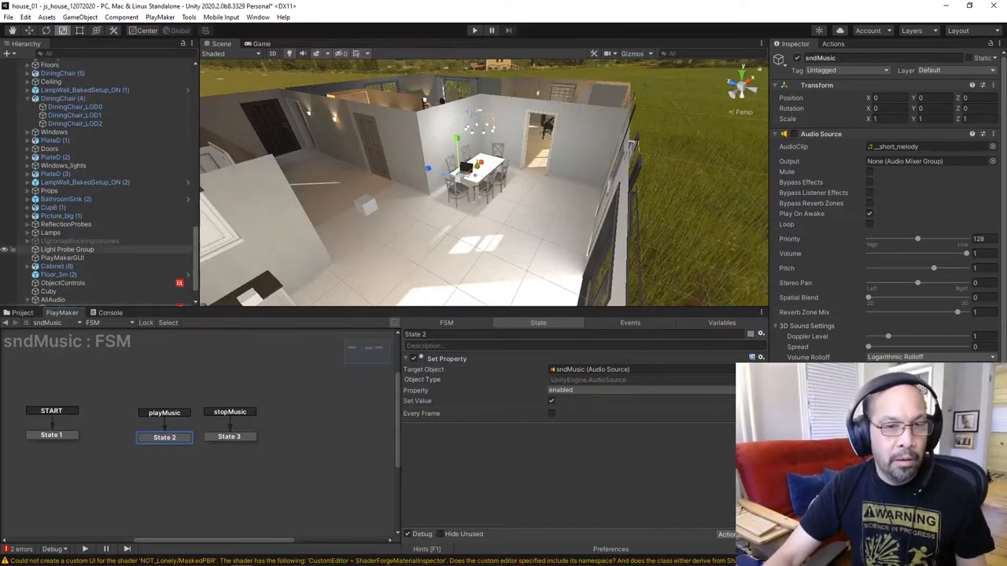
Switch to MusicCube's FSM and review its trigger state and Play state's send-event action
click(56, 302)
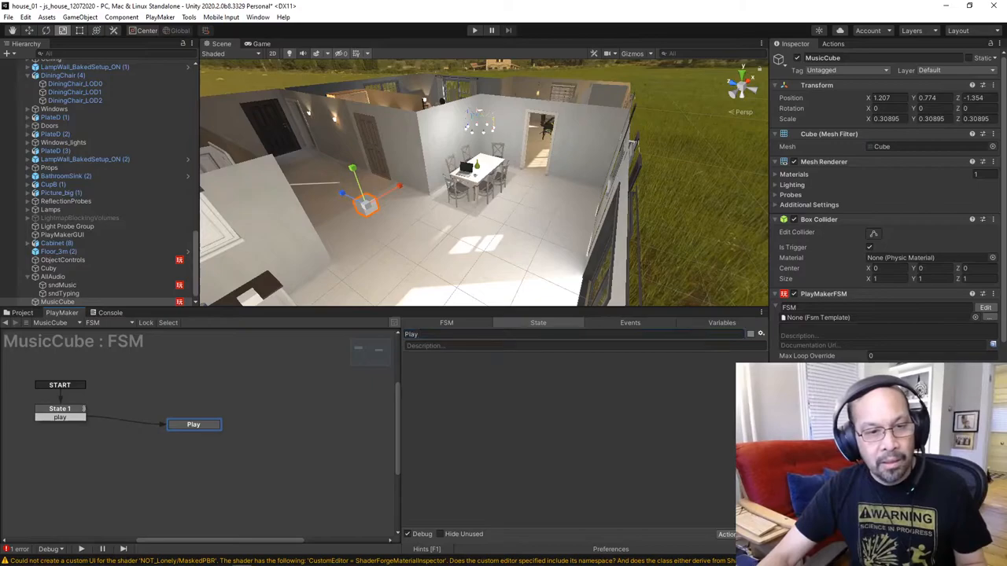
drag(192, 425, 203, 397)
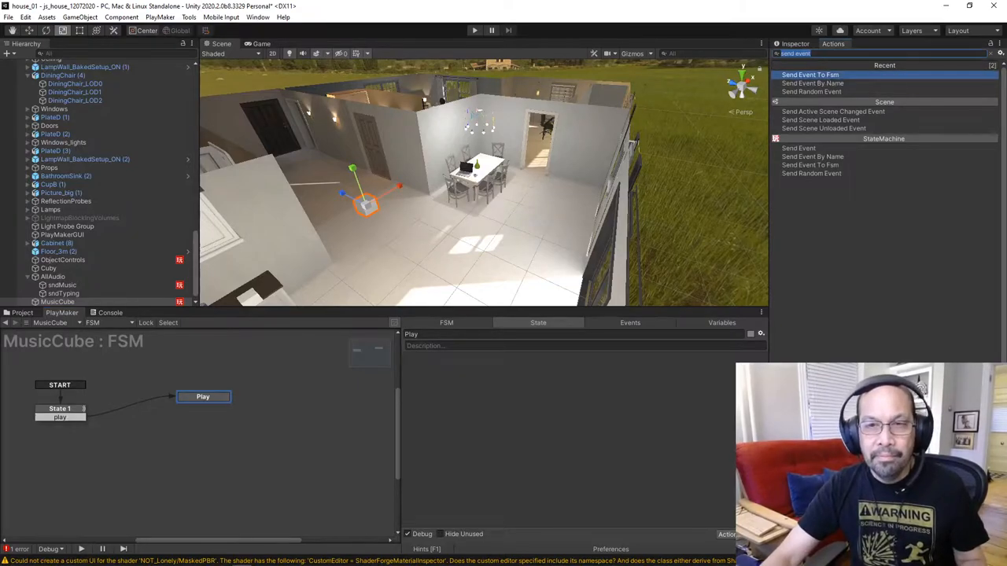
click(809, 74)
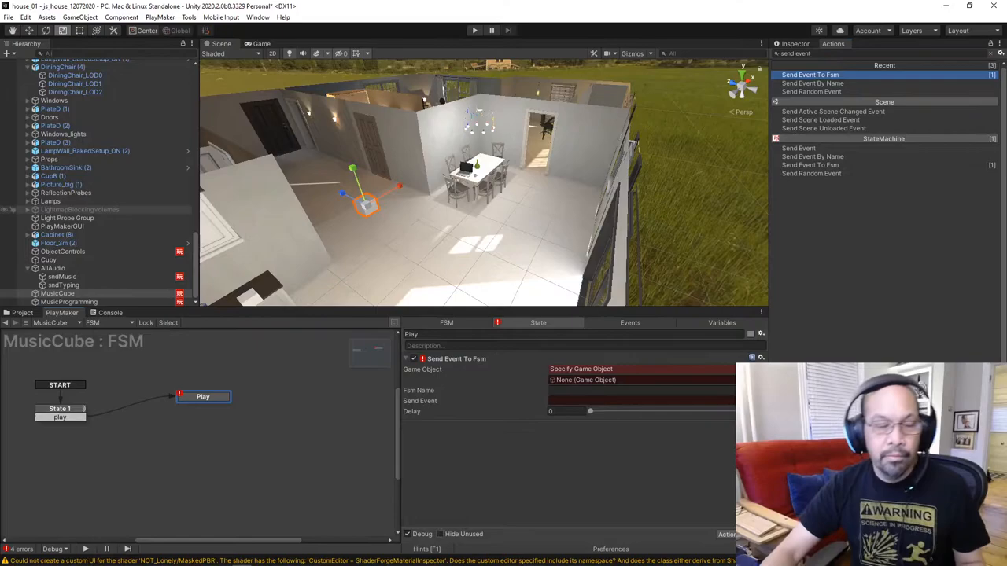
click(59, 409)
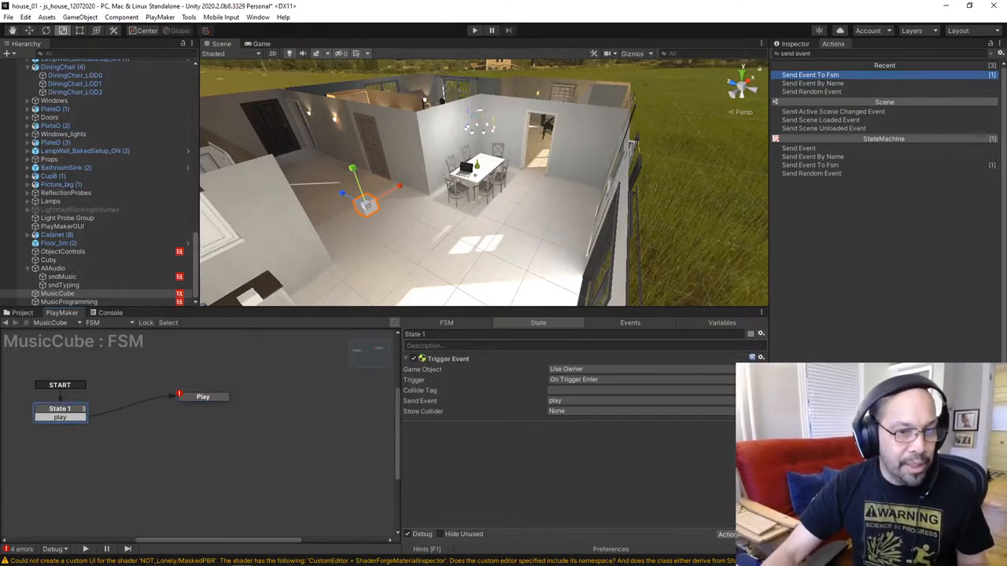
click(203, 396)
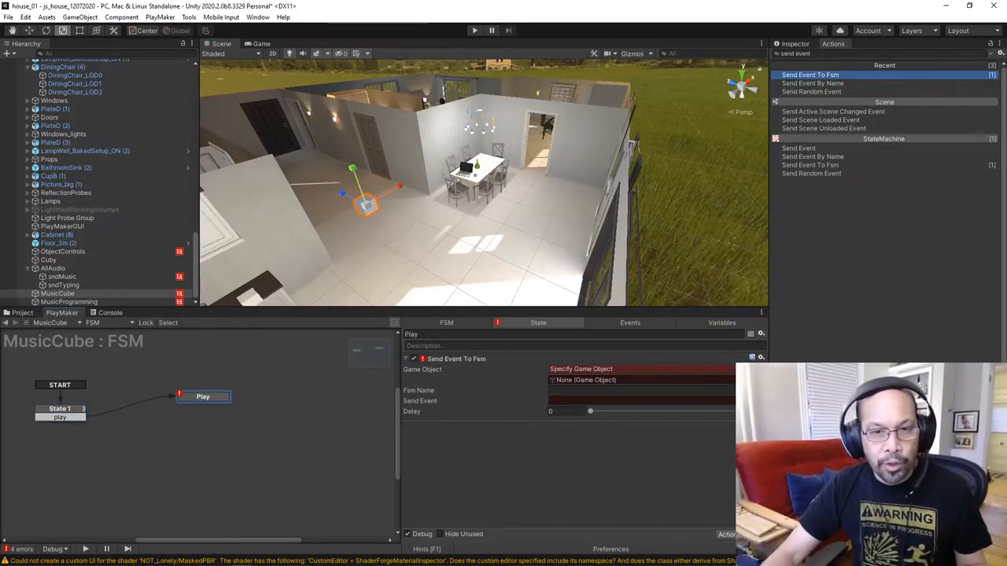
Target the Send Event at sndMusic's FSM named FSM, then start Play mode to test the trigger
click(581, 368)
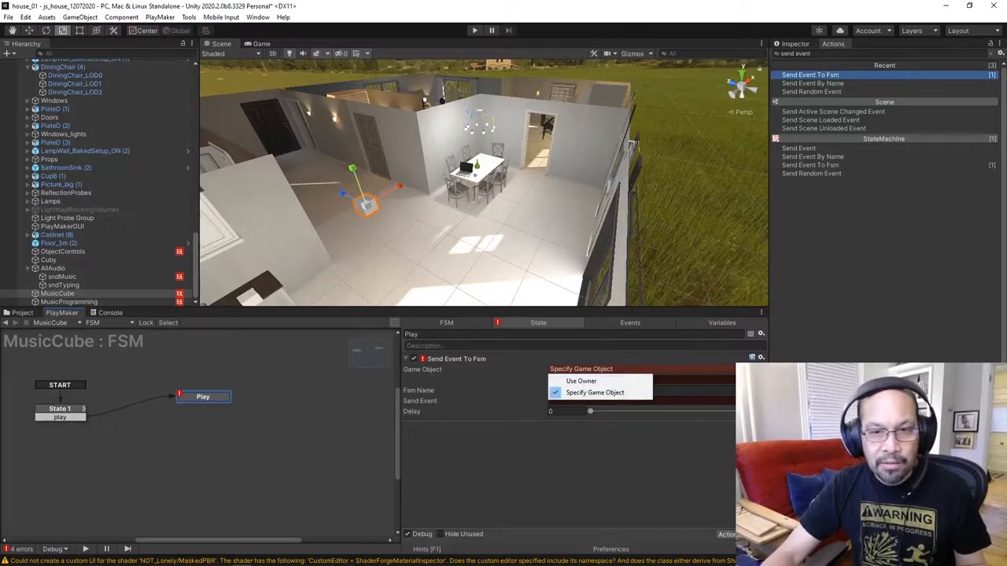
click(595, 392)
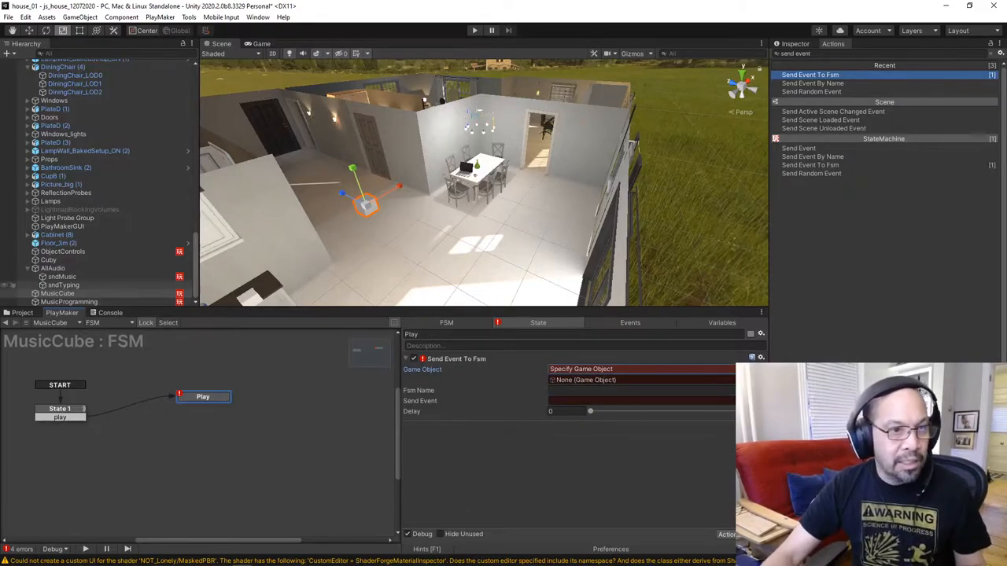
click(61, 276)
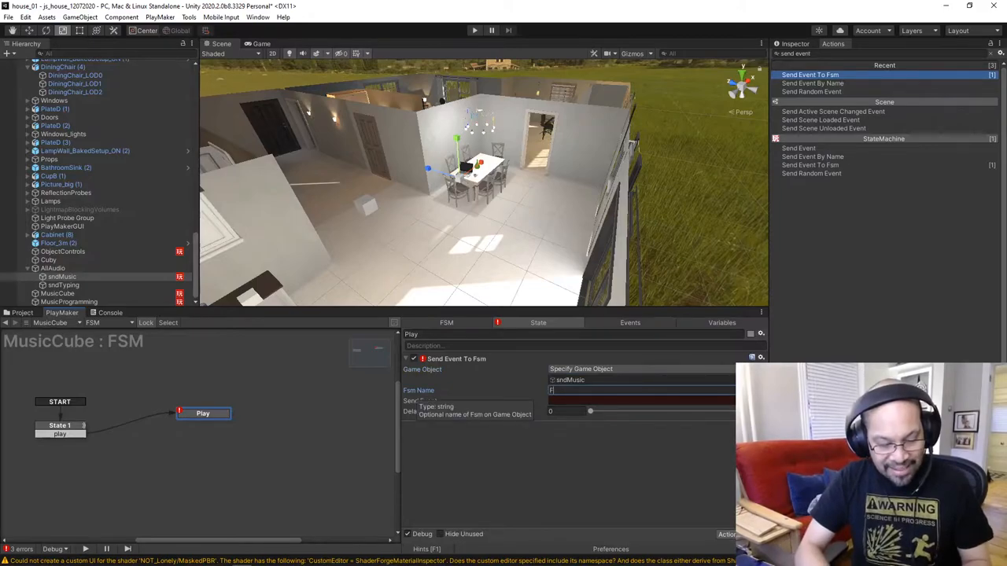
text(FSM)
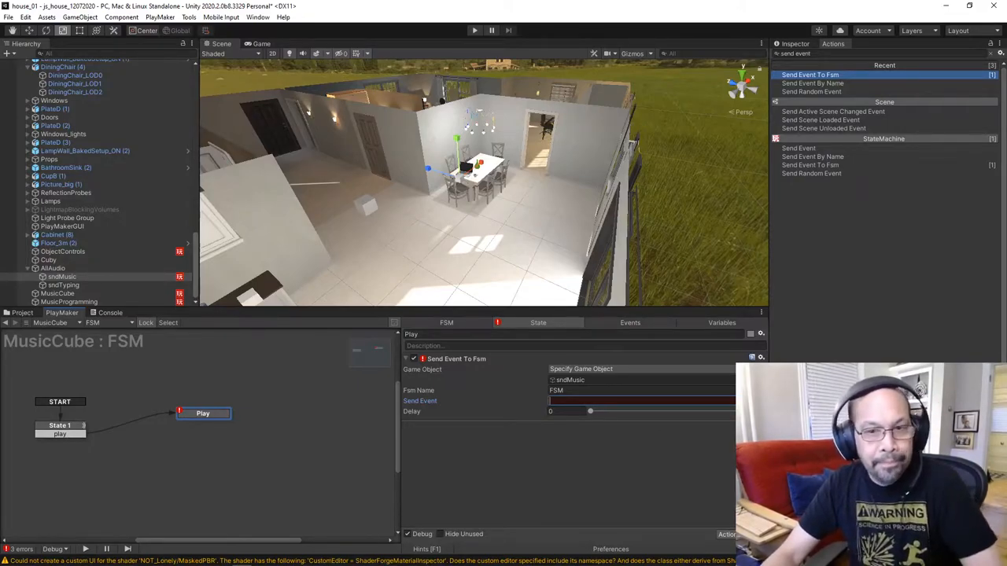
click(60, 425)
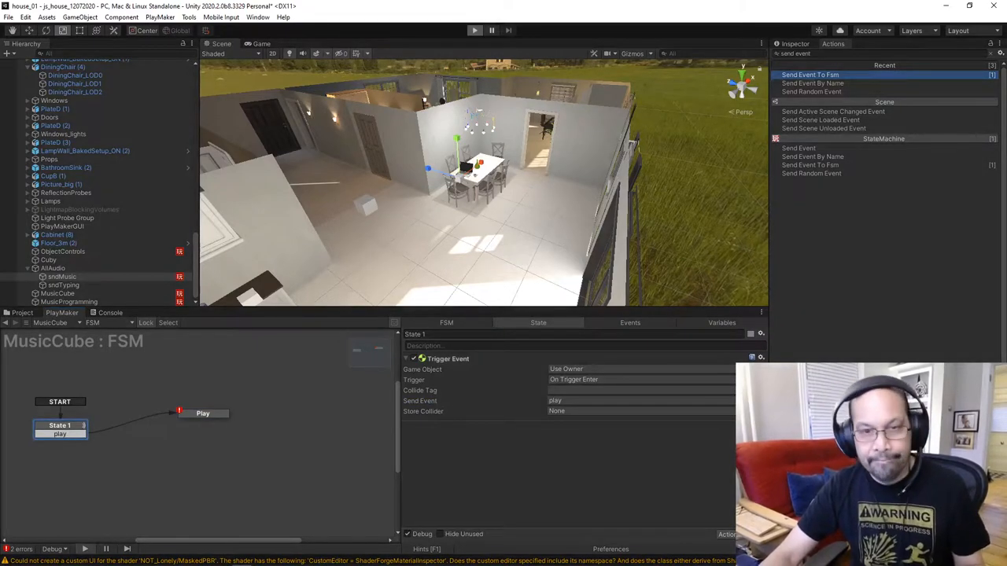
click(475, 30)
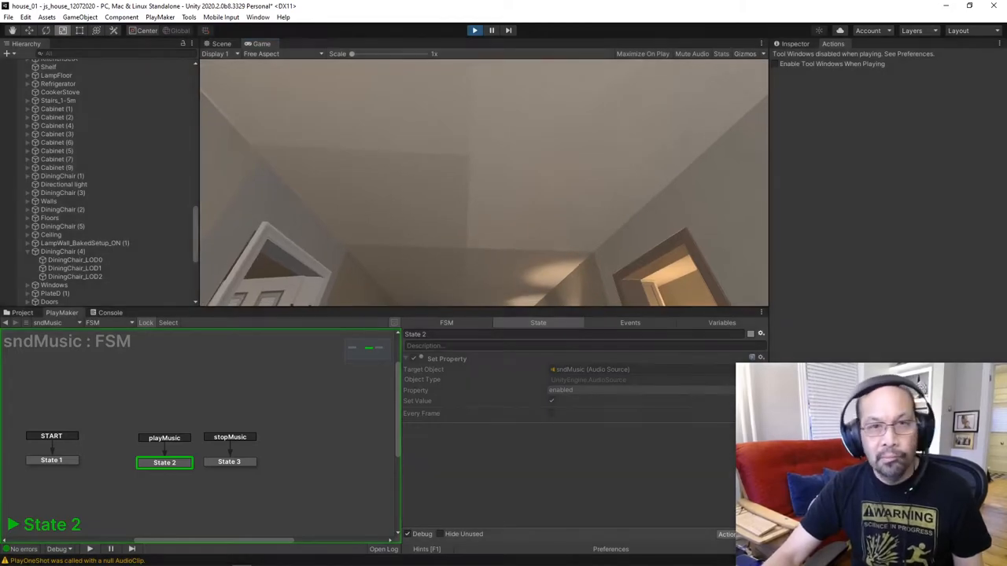
End the Play-mode test of the sndMusic FSM
click(475, 30)
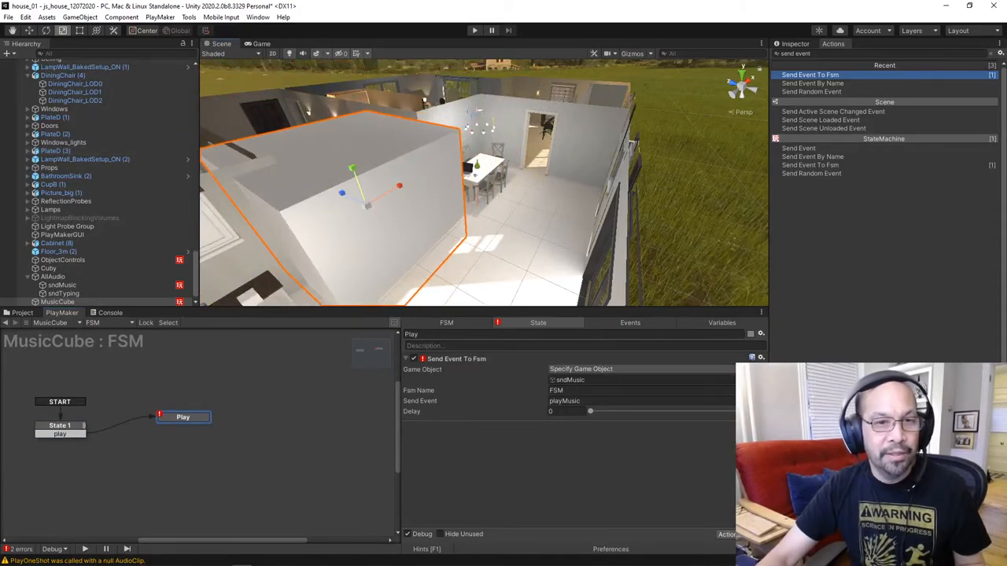
Set State 1's trigger to On Trigger Stay, give Play a FINISHED transition, and add a second trigger event
click(60, 424)
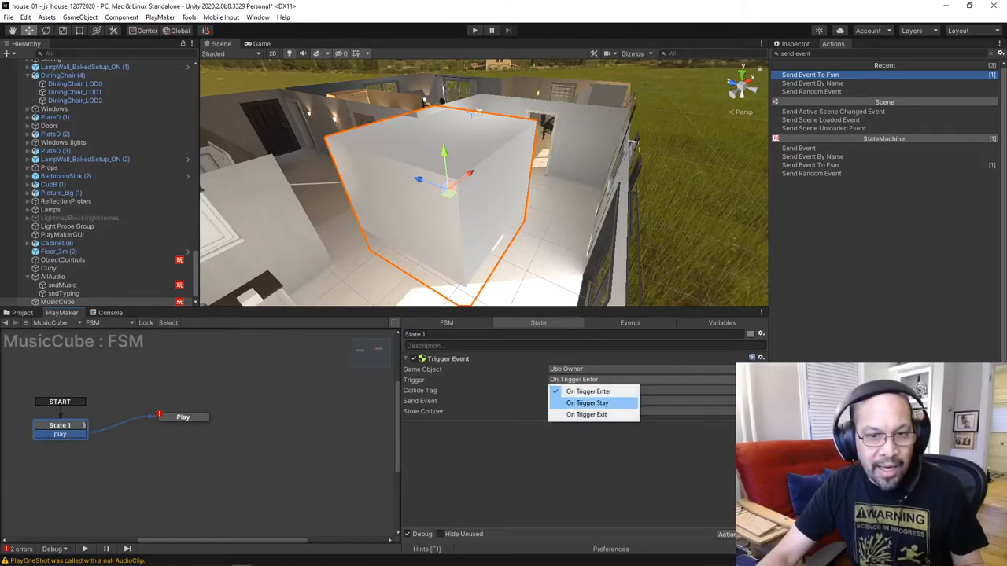
click(587, 403)
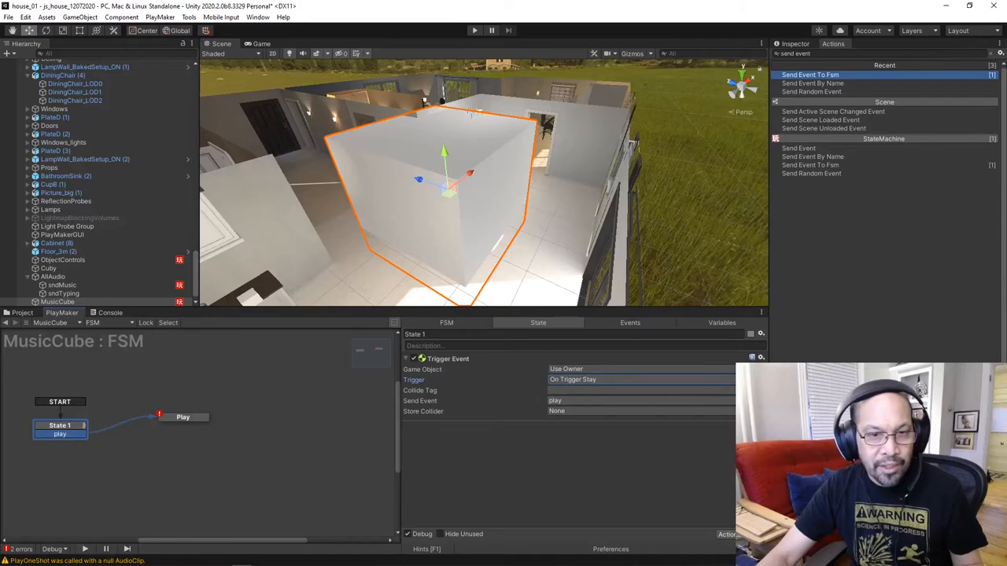
click(182, 417)
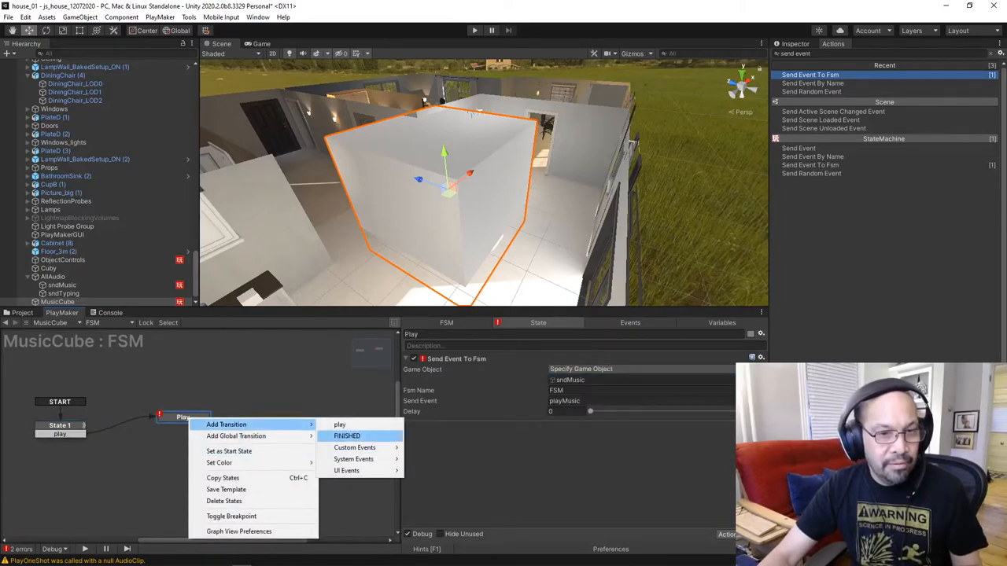
click(346, 436)
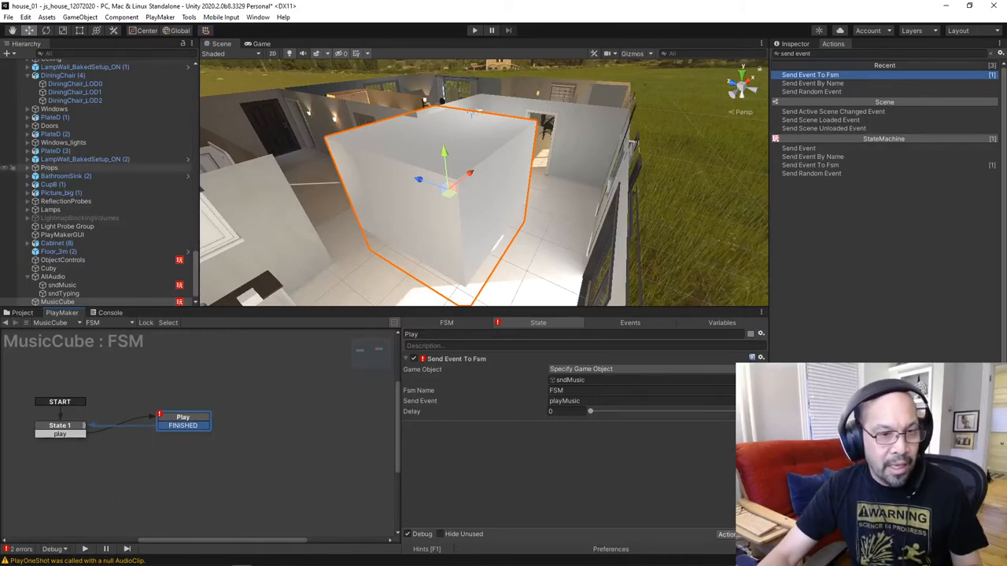
click(60, 425)
text(trigger)
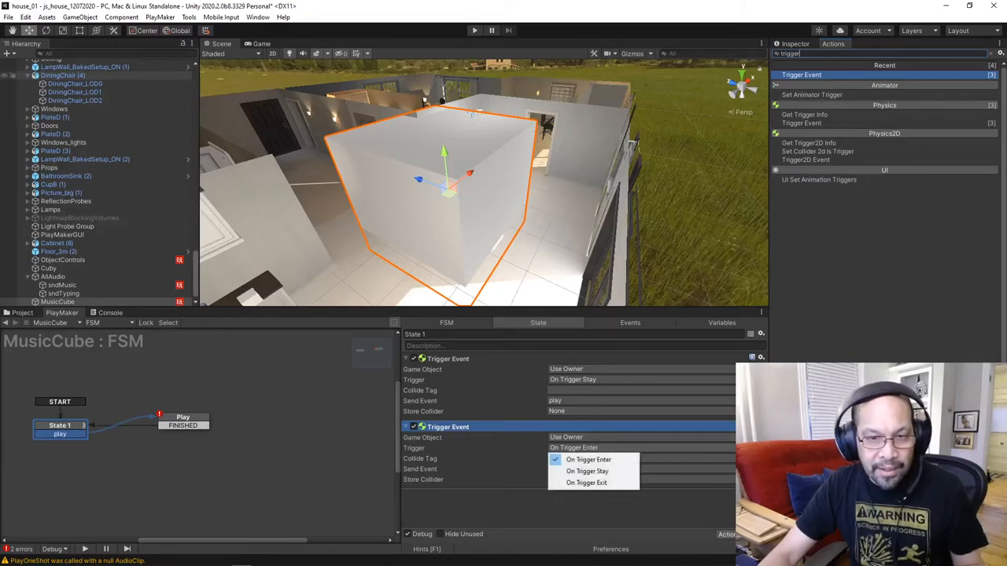
Make the second trigger fire On Trigger Exit and send a new ExitCube event
click(587, 481)
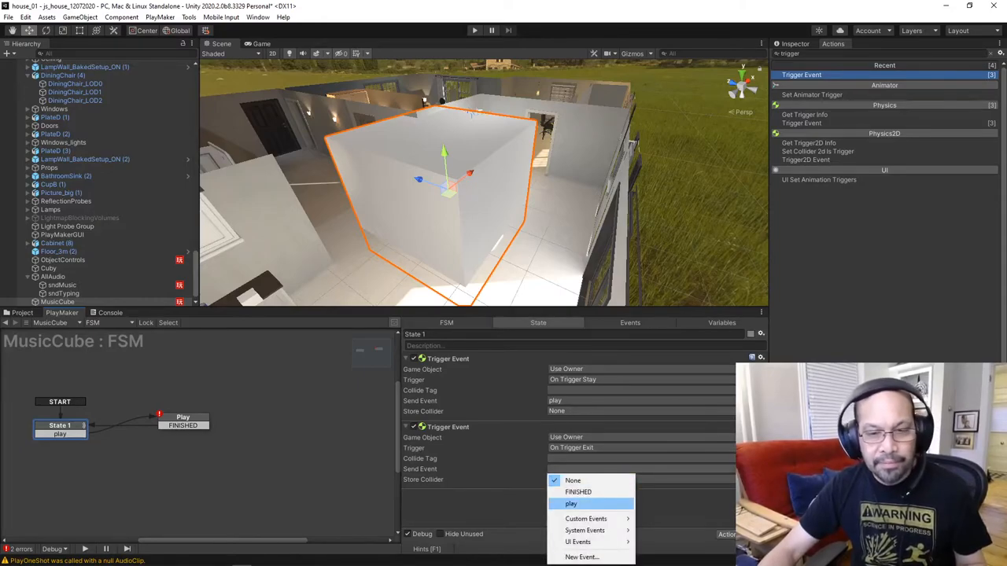
click(582, 557)
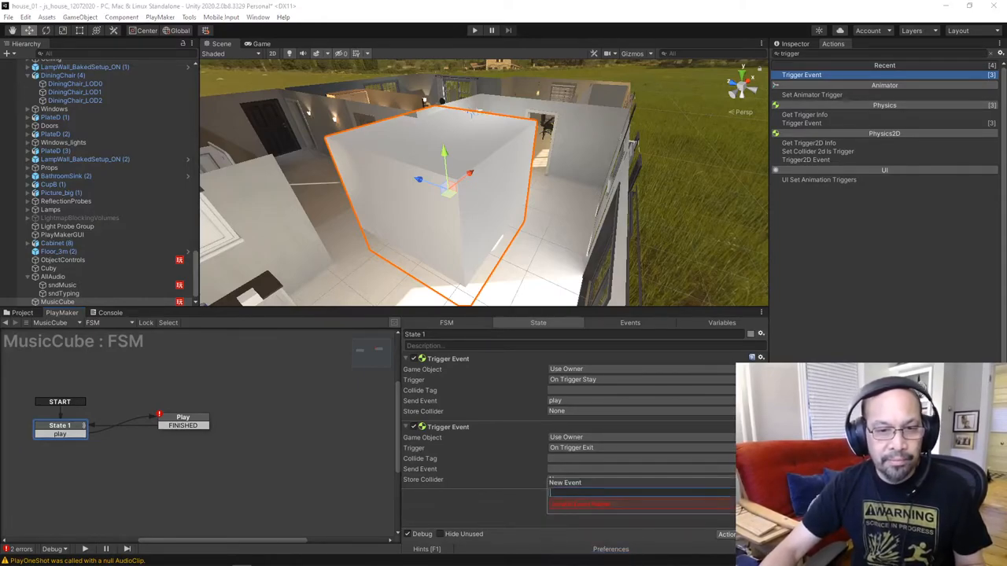
text(ExitCube)
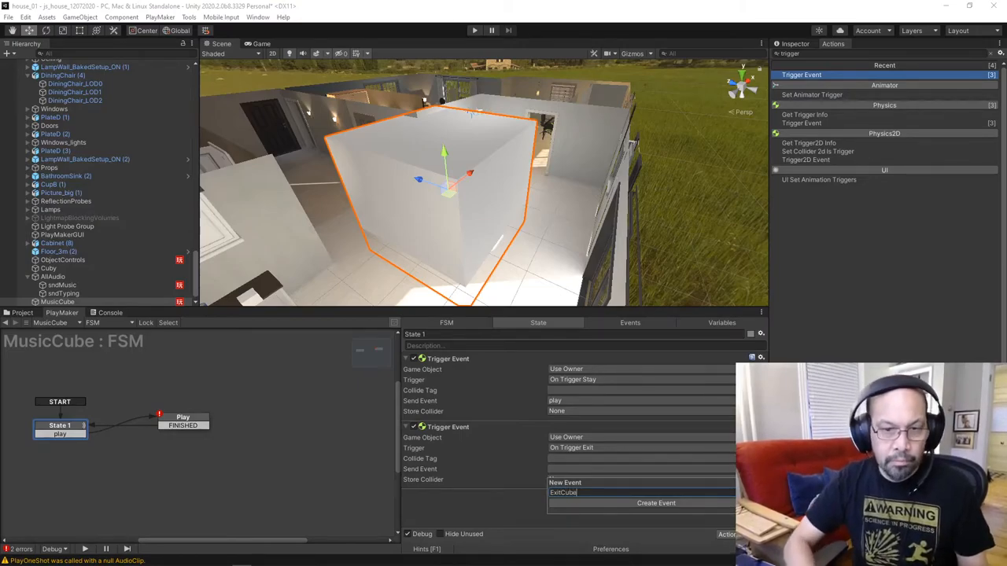
click(655, 504)
text(Sto)
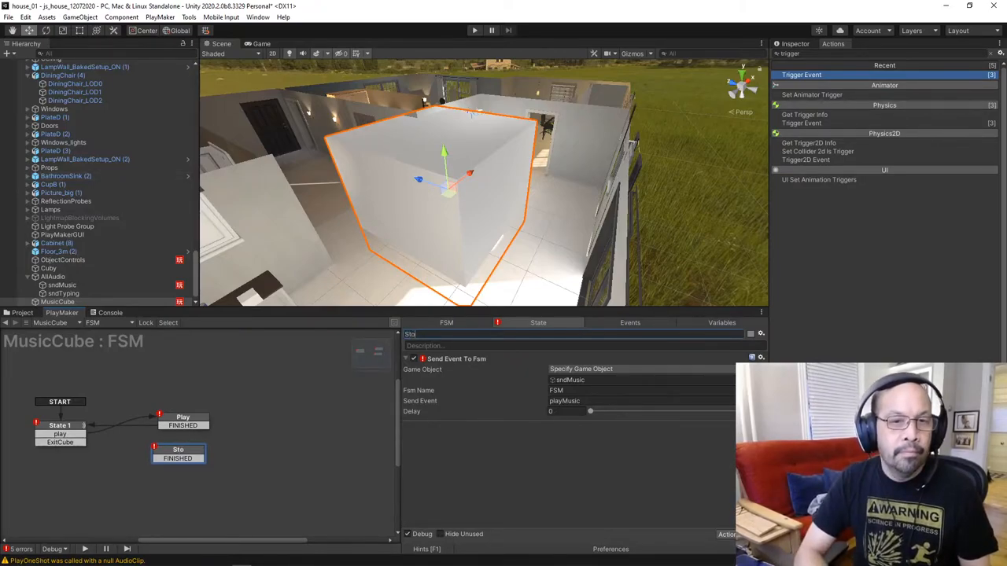
Name the exit state StopMusic sending stopMusic to sndMusic, then review State 1's trigger actions
text(pMu)
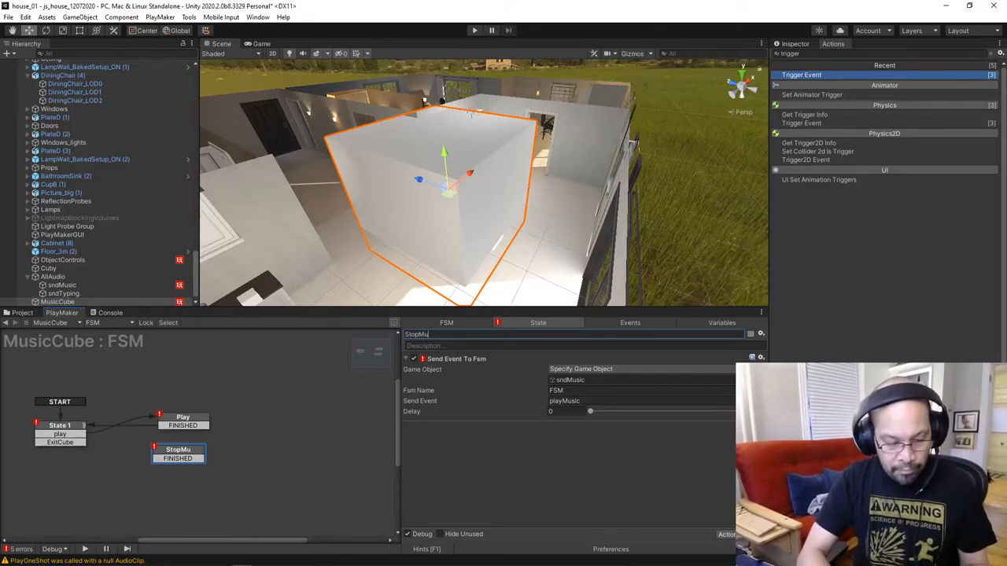
text(cs)
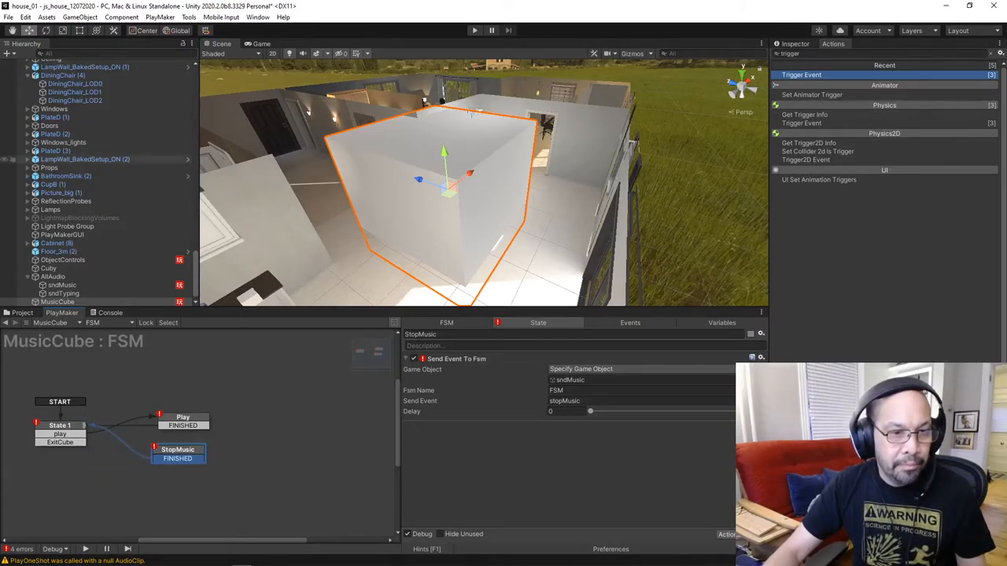
click(59, 442)
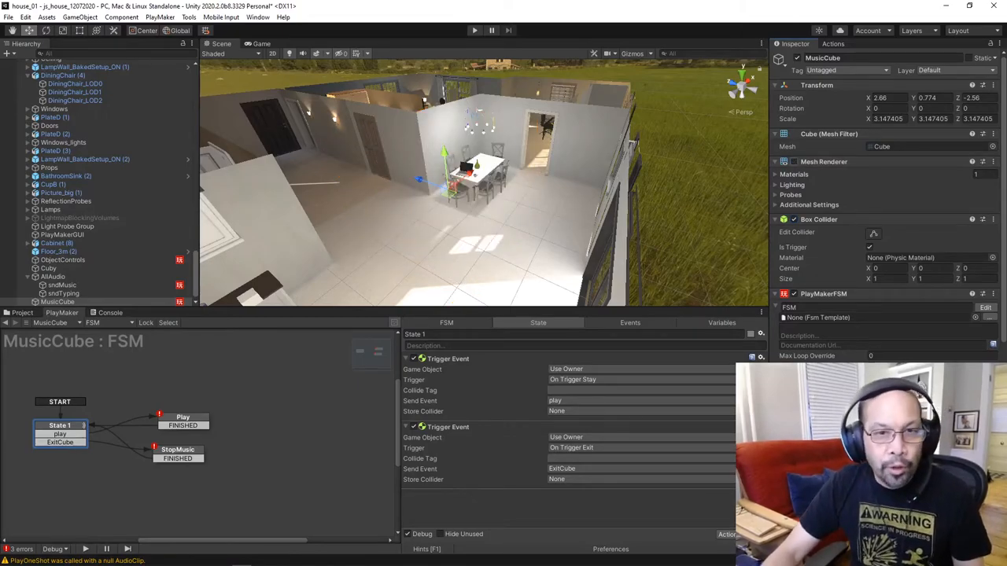
Add a PlayMaker FSM to sndTyping with startTyping and stopTyping events leading to new states
click(70, 302)
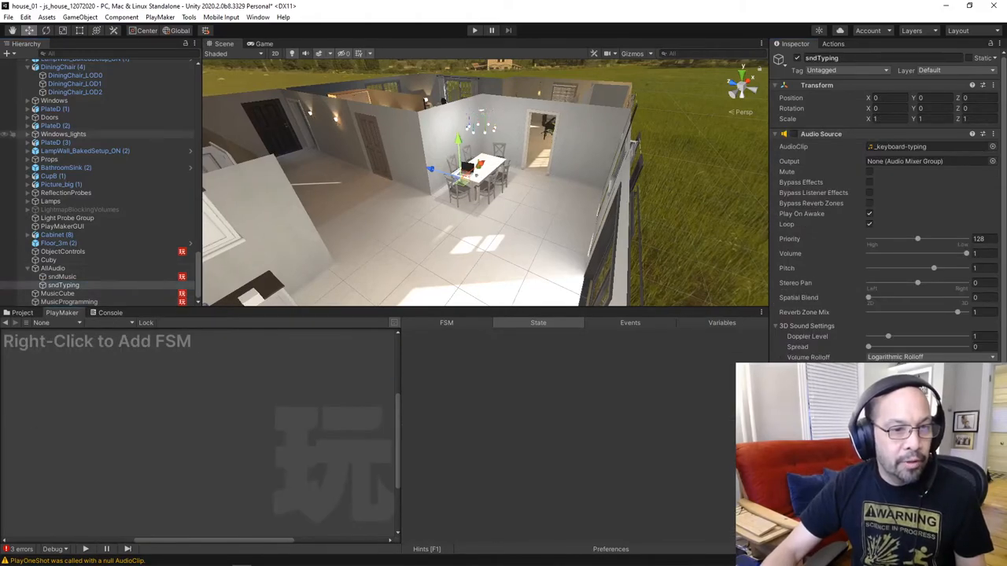
right_click(142, 425)
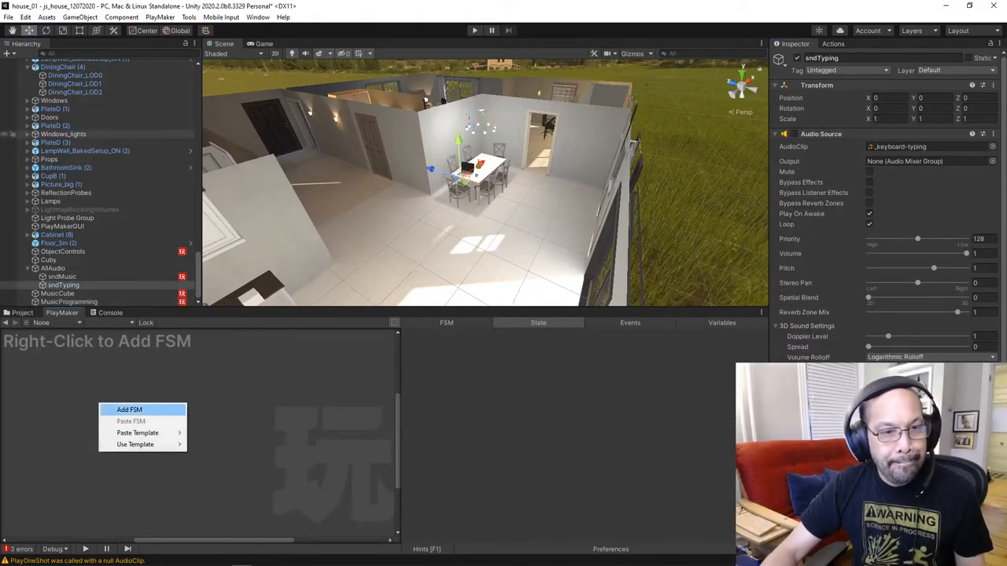
click(129, 409)
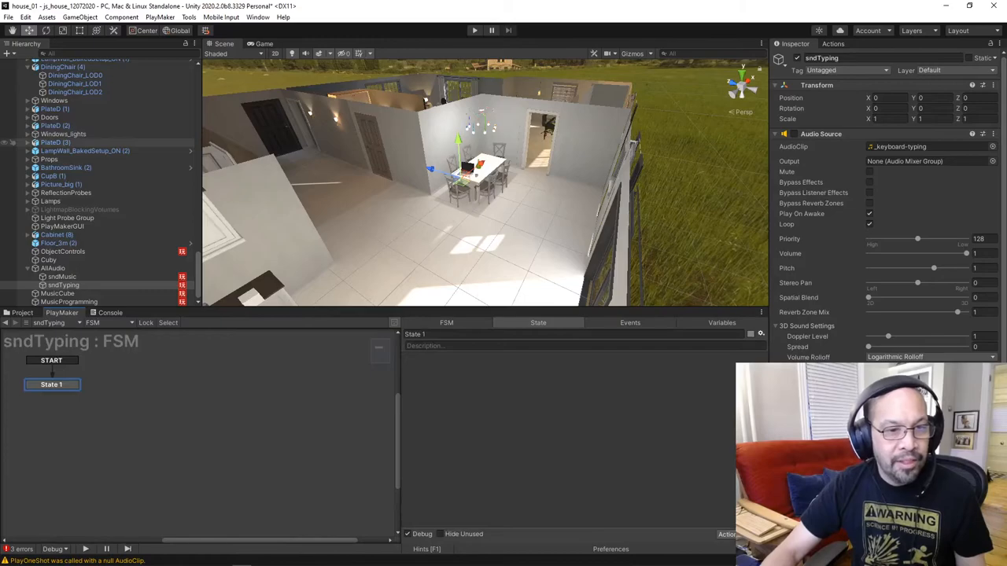
click(629, 322)
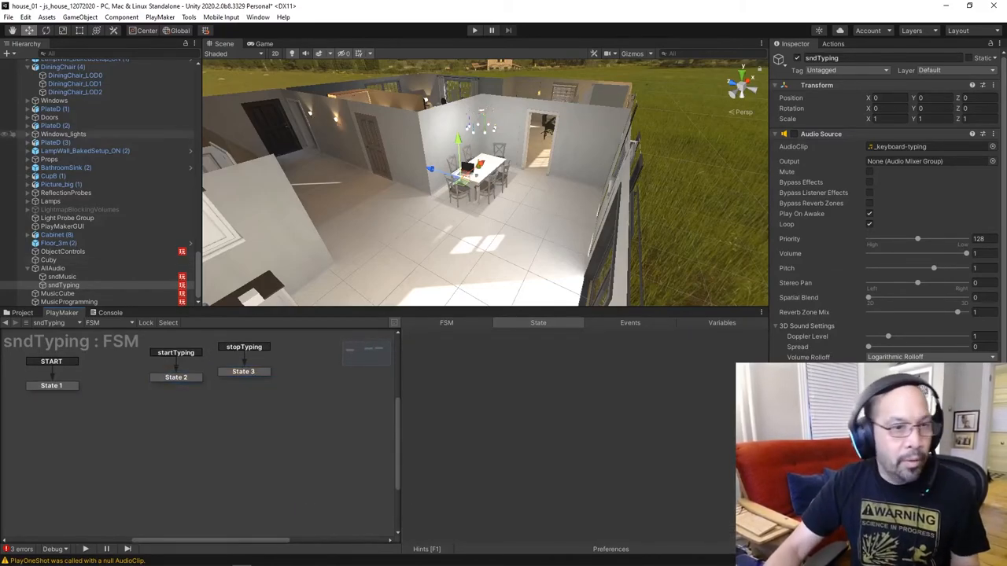
Give sndTyping's State 2 a Set Property action turning the audio source's enabled on
click(63, 285)
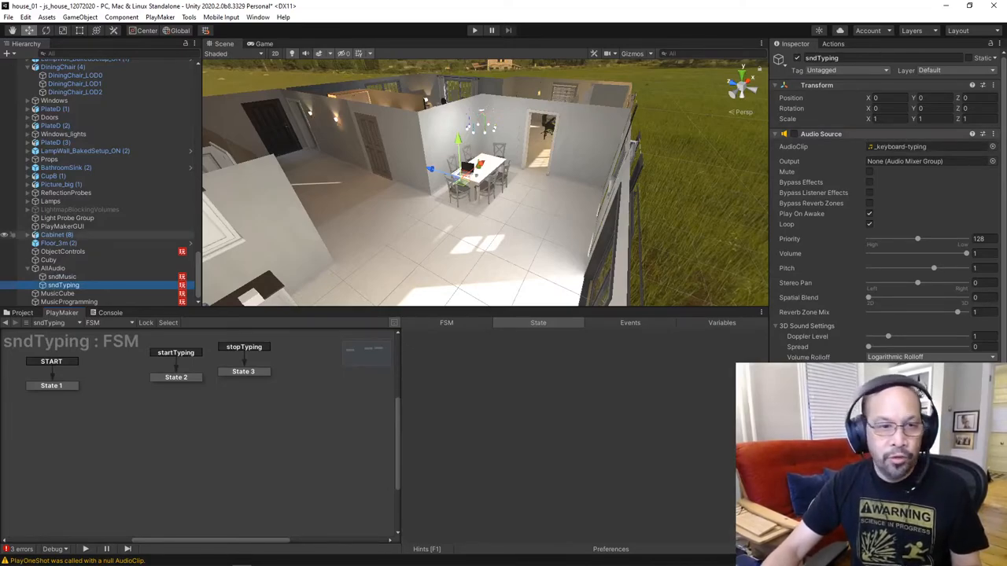
click(176, 377)
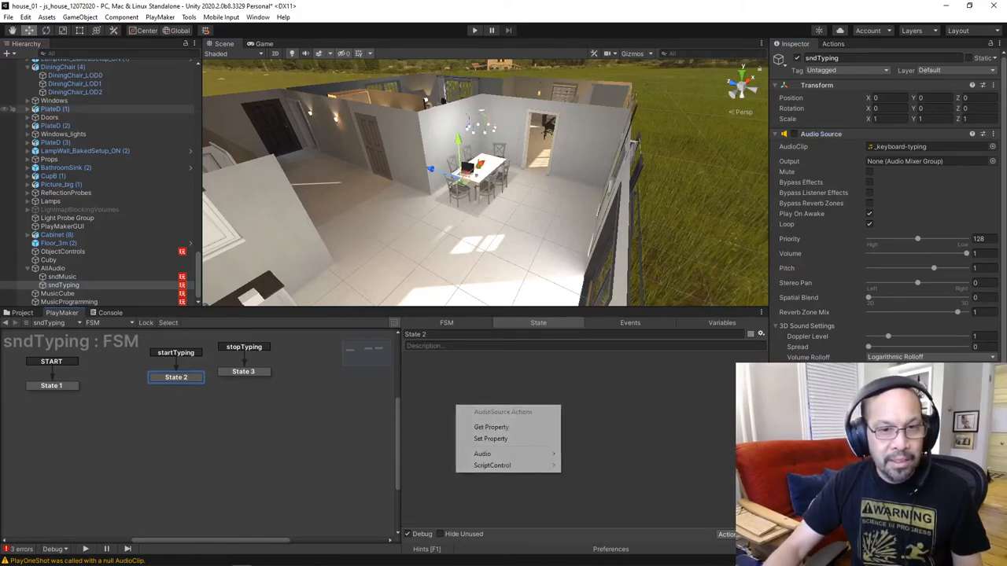
mouse_move(491, 438)
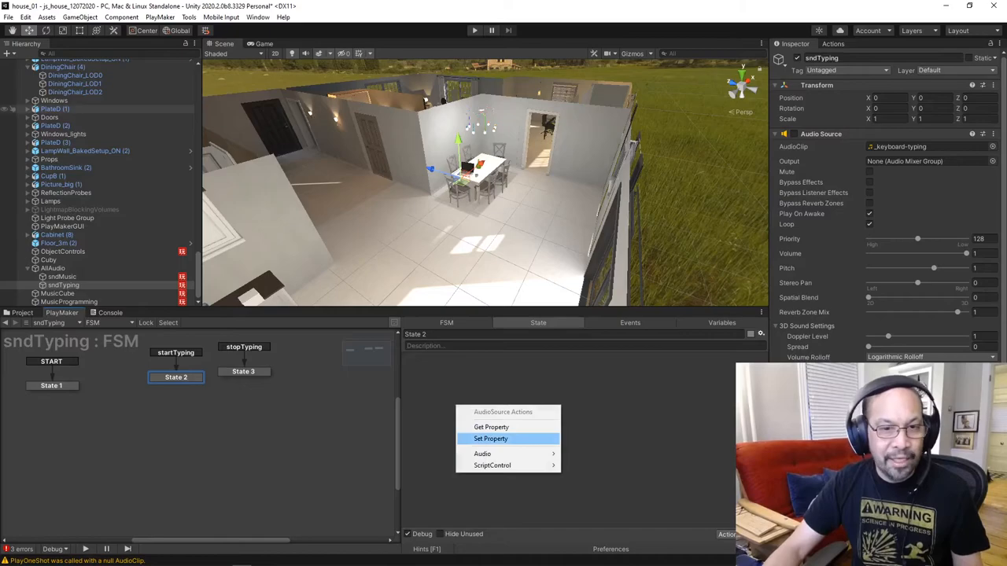
click(491, 437)
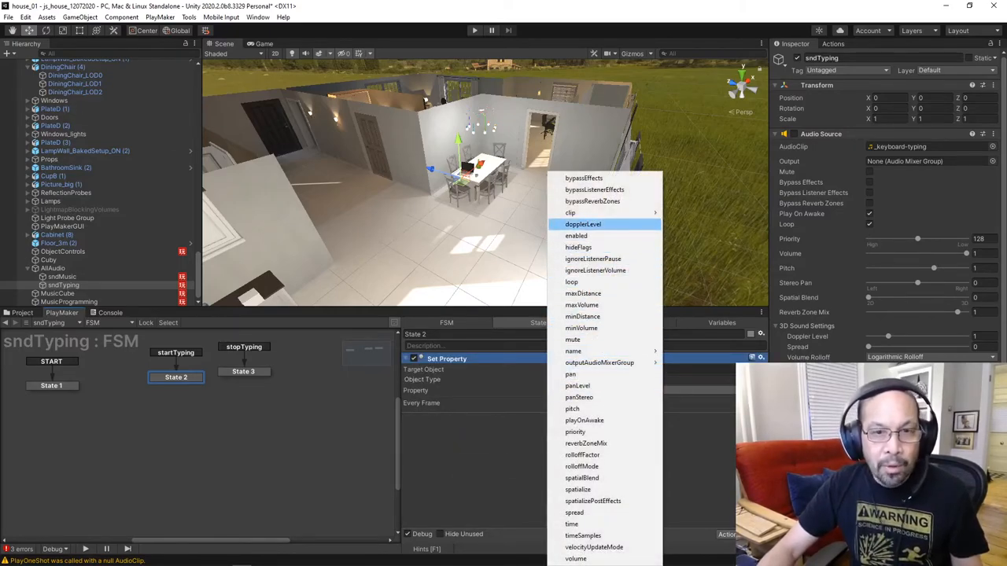
click(576, 236)
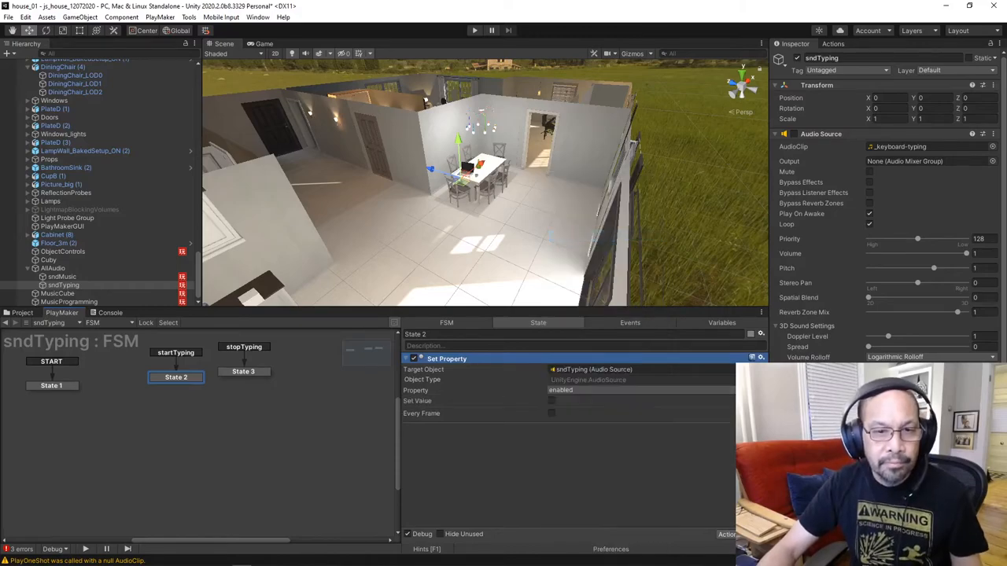
click(551, 402)
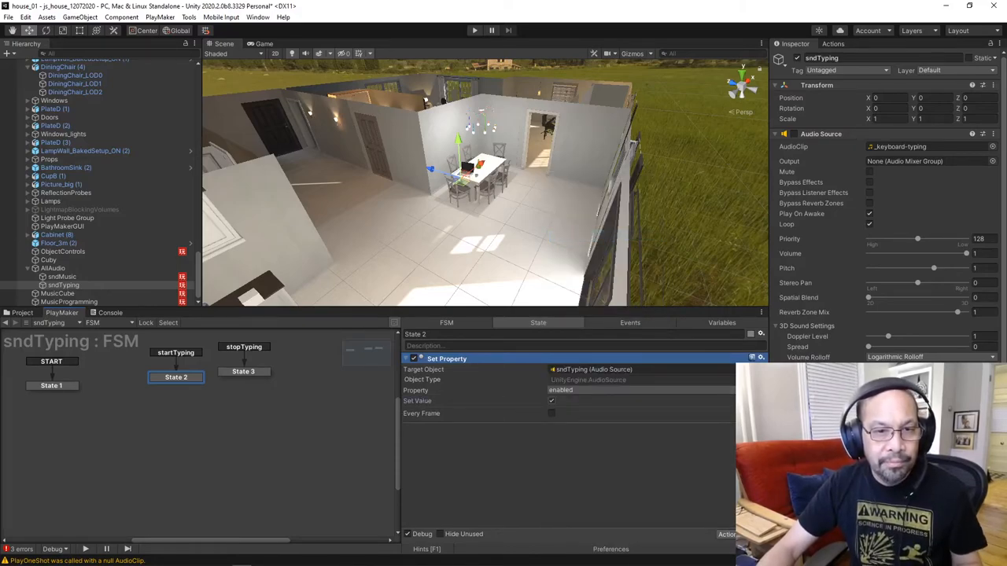
Give State 3 a Set Property action on enabled left off, then switch to MusicProgramming
click(242, 371)
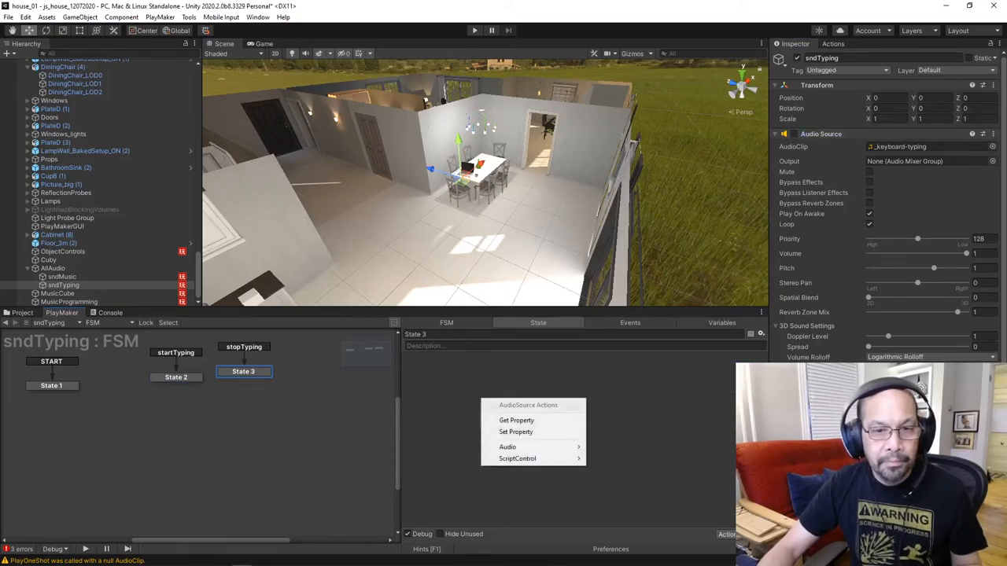
click(516, 432)
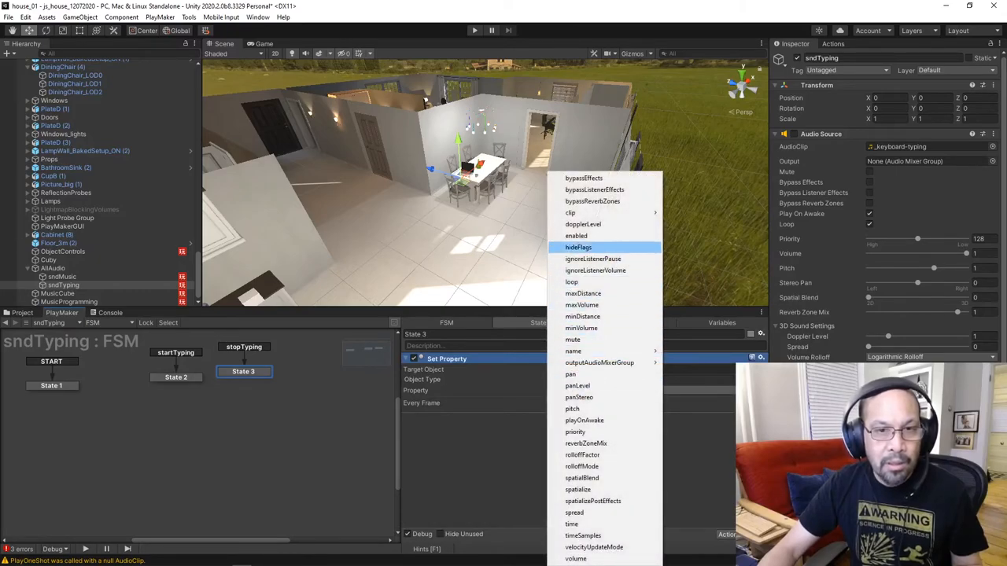
click(576, 236)
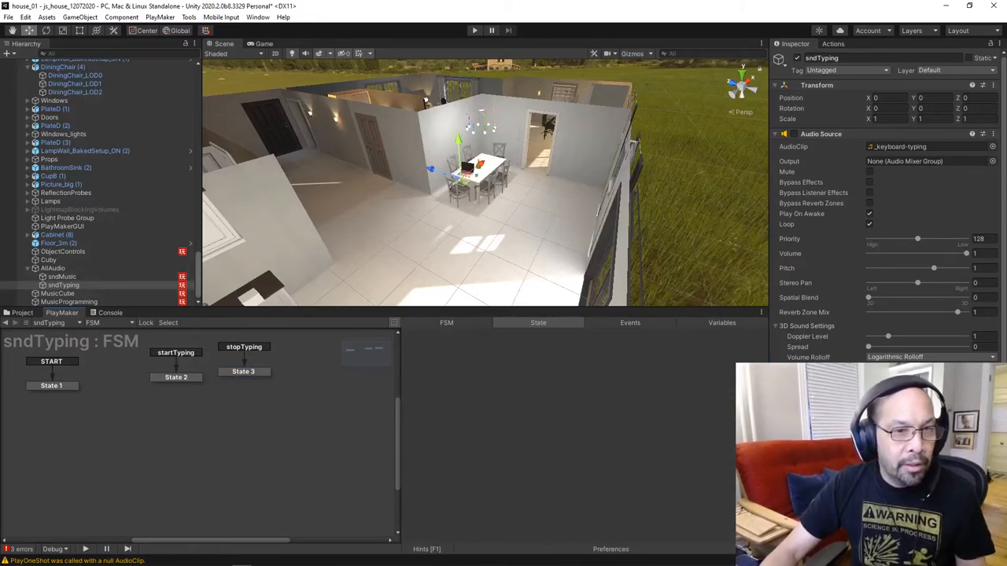
click(70, 302)
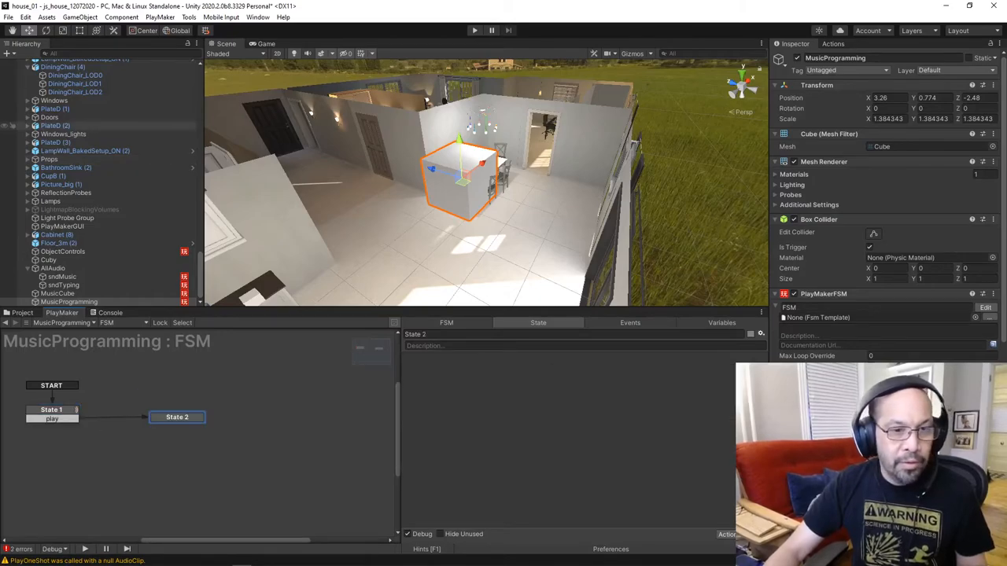
Rename State 2 to startTyping, add a stopTyping state, and add a Send Event To Fsm action
double_click(416, 333)
text(startTypin)
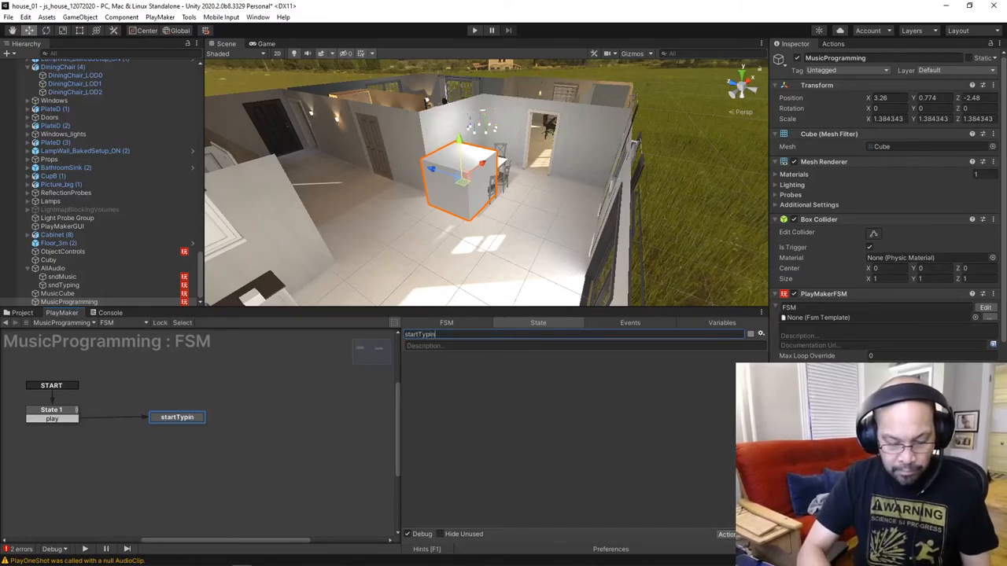
text(g)
text(trigger)
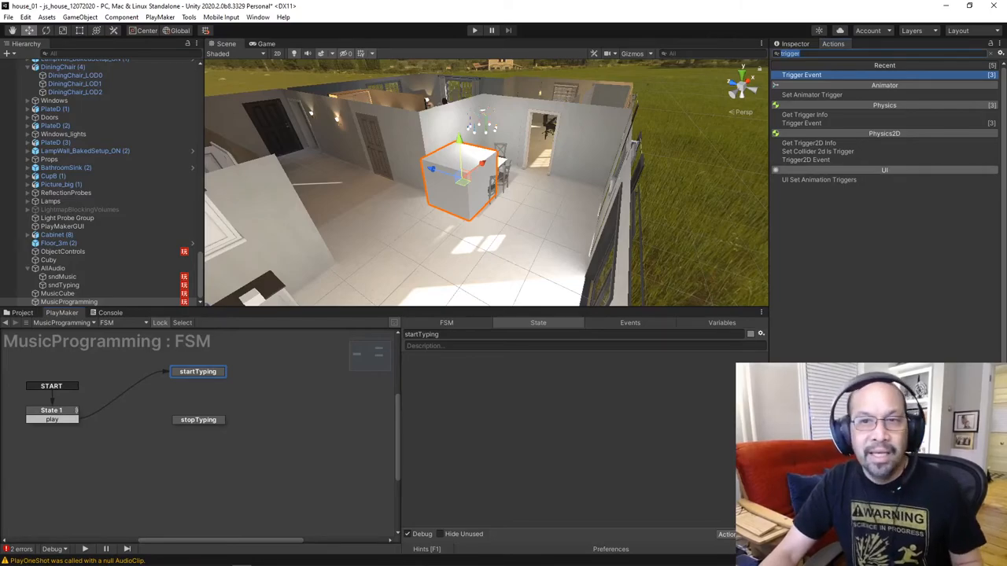
text(send e)
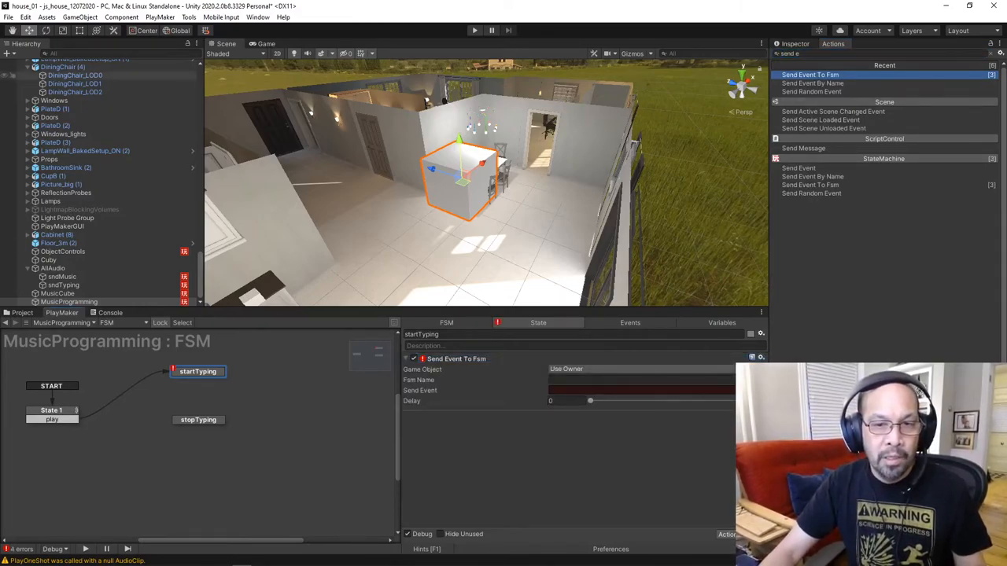
Make startTyping and stopTyping send their events to sndTyping's FSM with FINISHED transitions
click(642, 369)
text(FS)
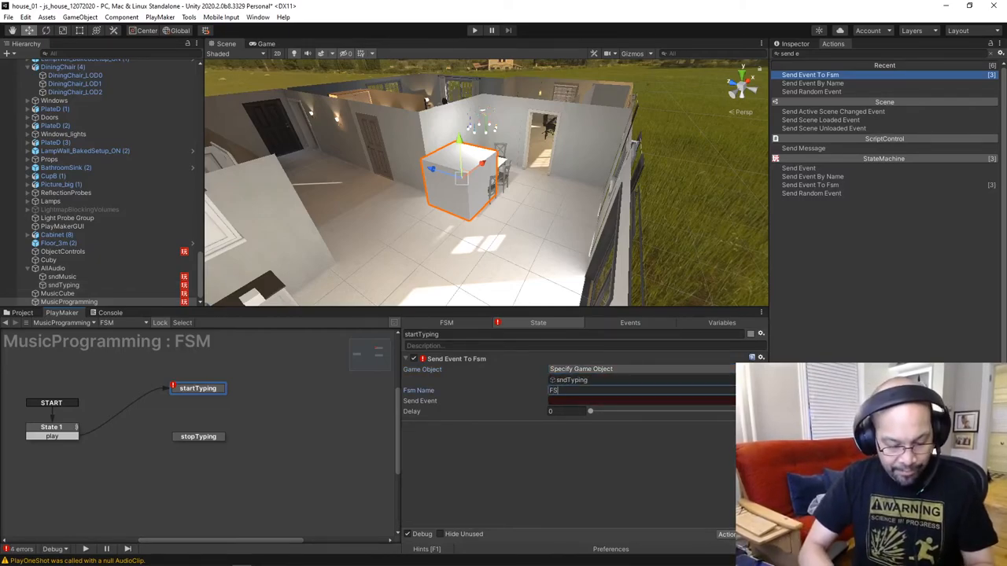
text(M)
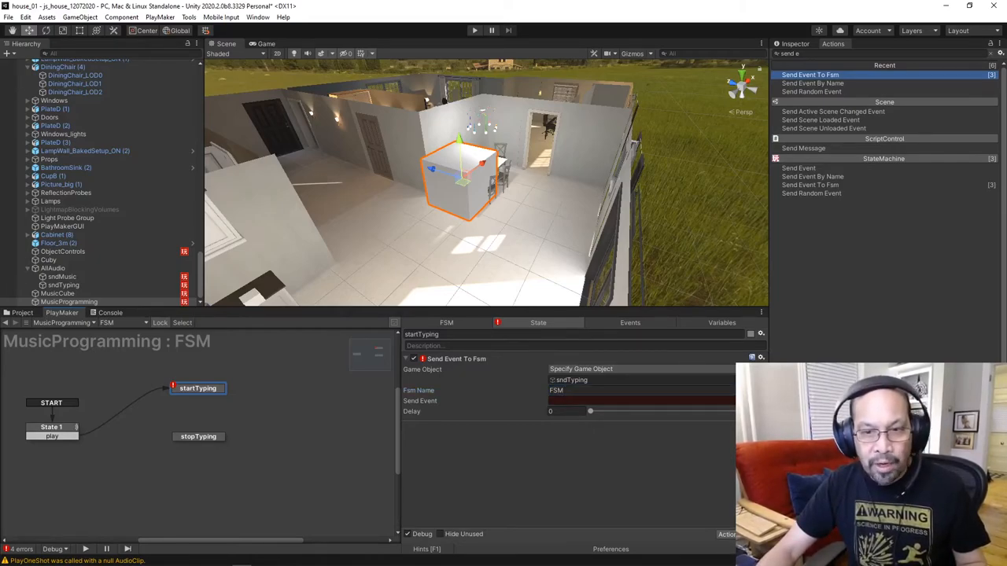
click(642, 401)
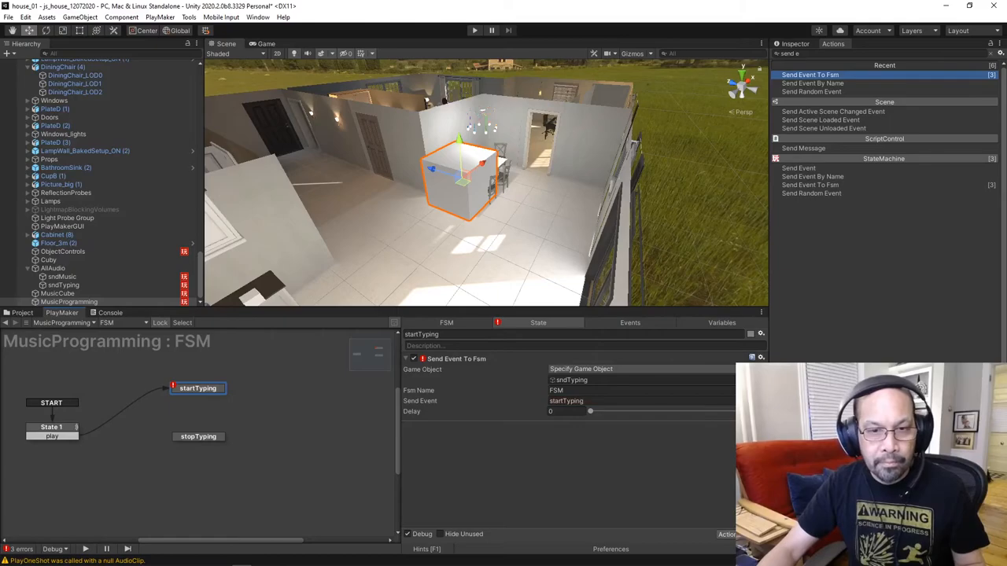
click(456, 359)
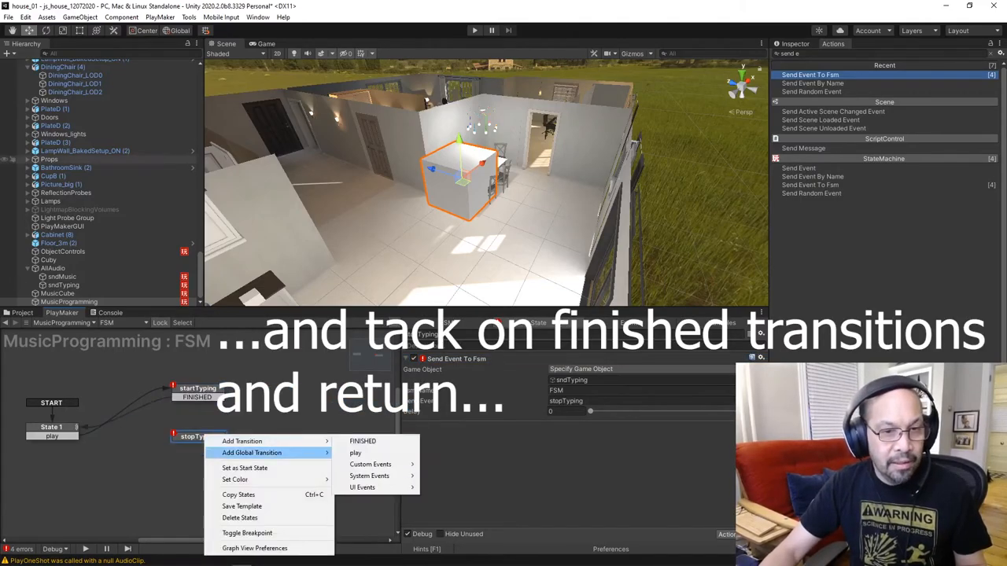
click(362, 441)
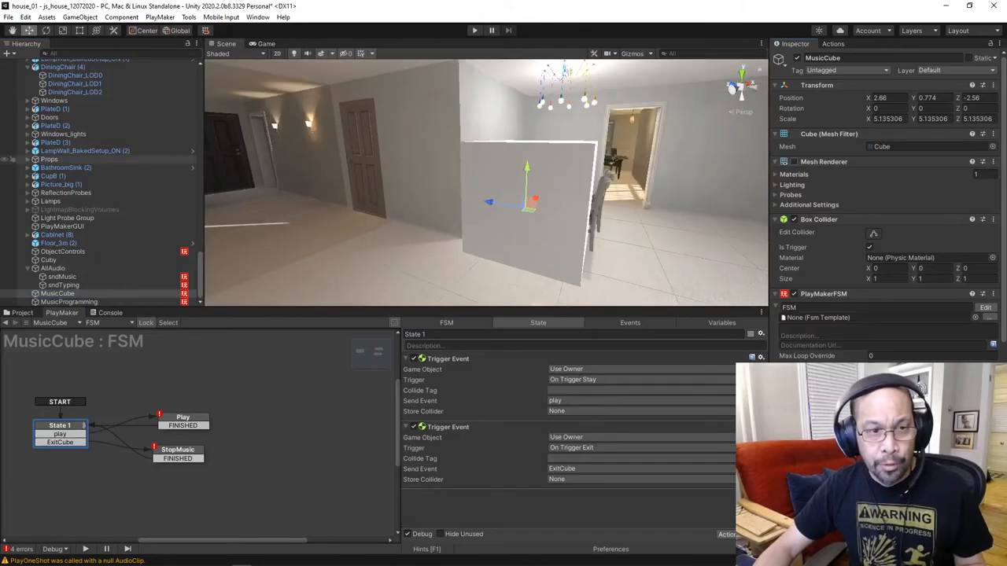
Give MusicProgramming's State 1 stay/exit trigger events to the typing states and start a test run
click(57, 295)
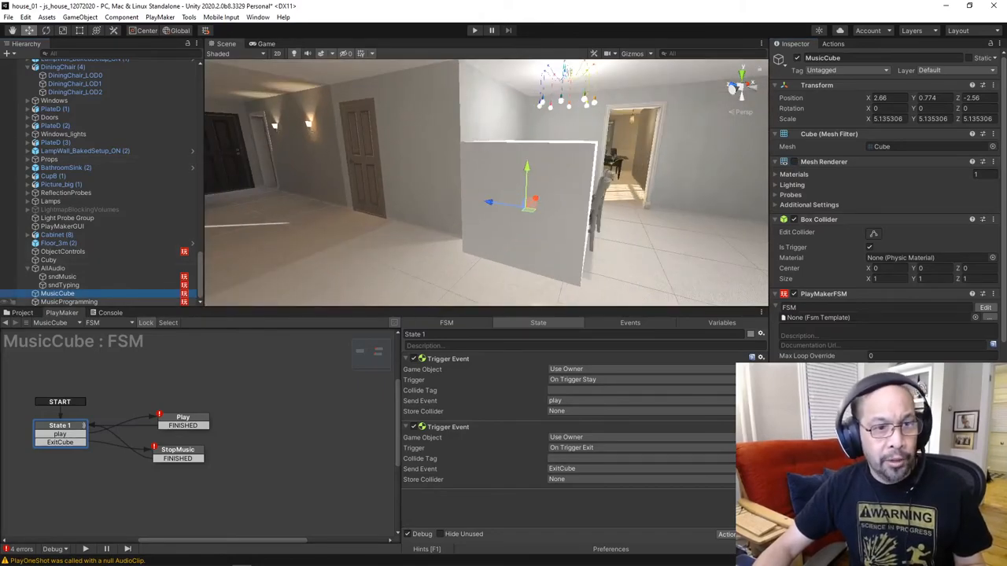
click(69, 302)
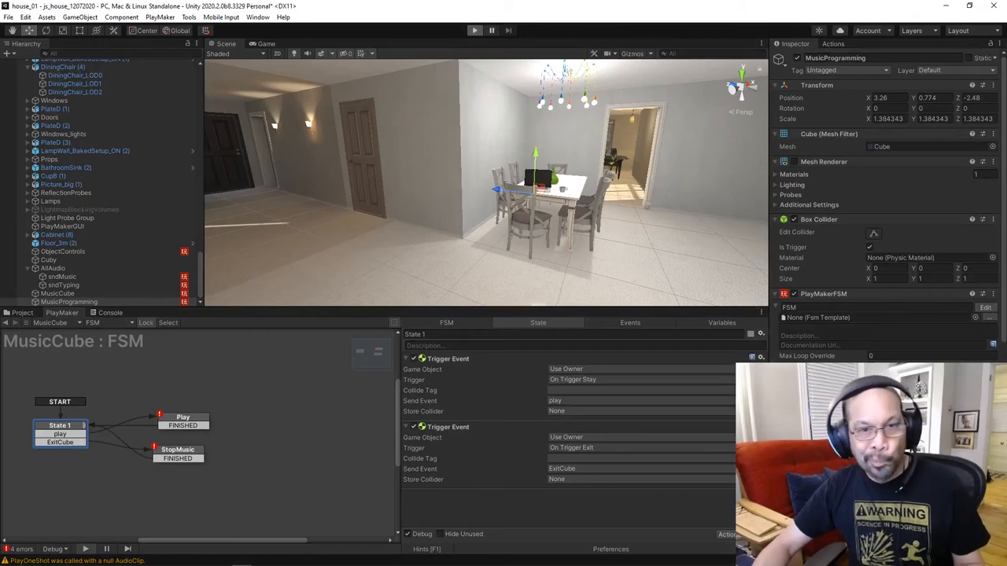
click(475, 30)
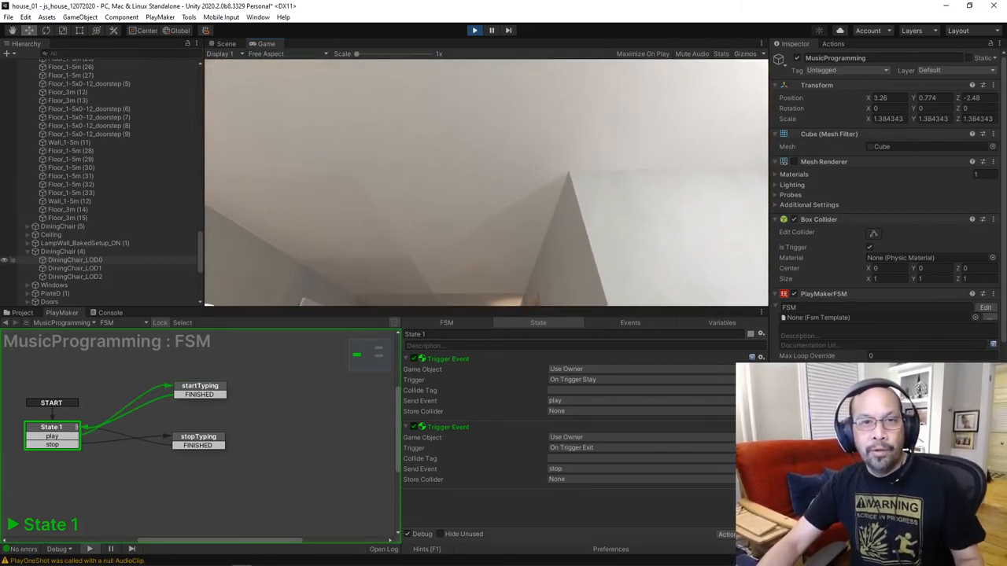
Stop the test run and select sndMusic to check its audio source
click(475, 30)
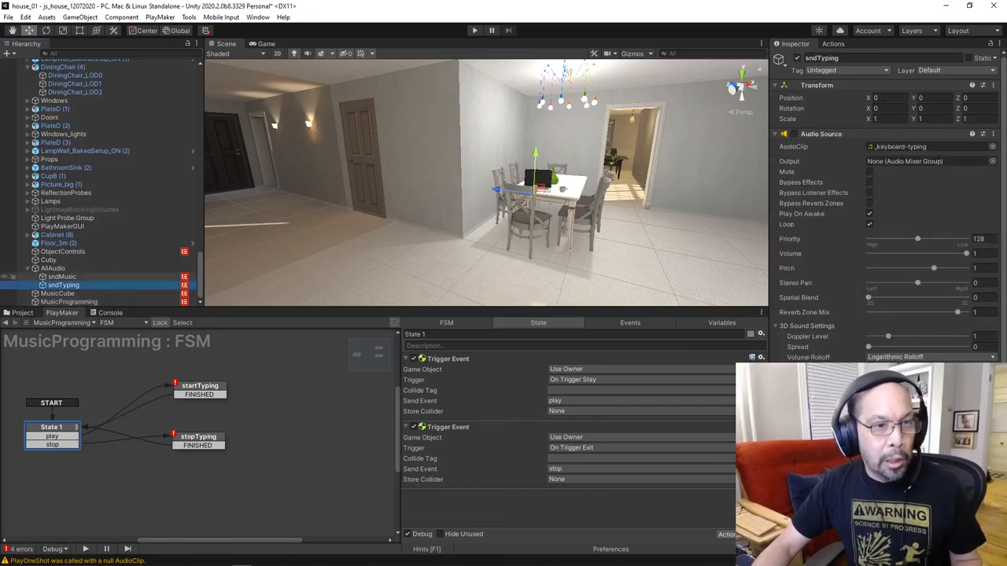
click(59, 276)
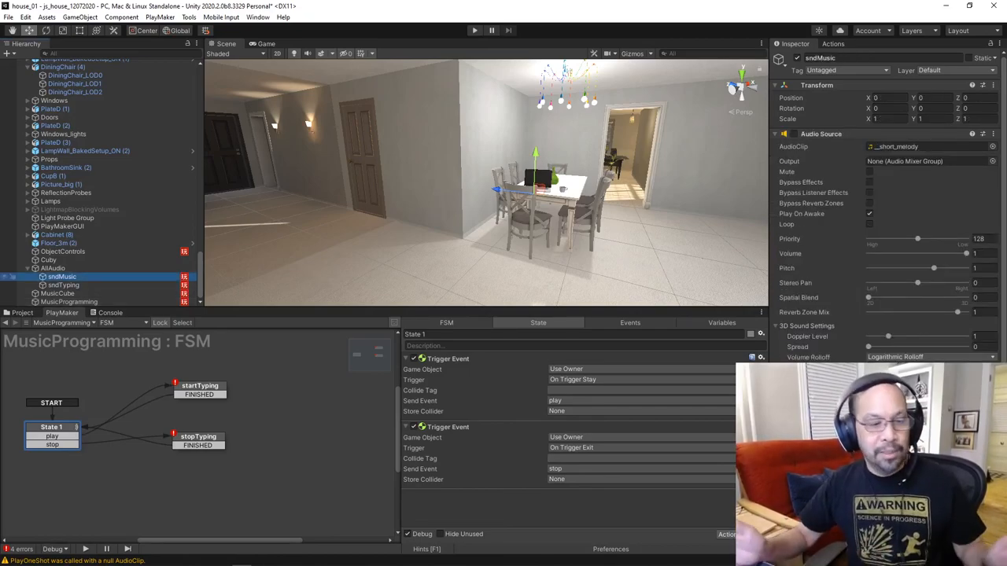